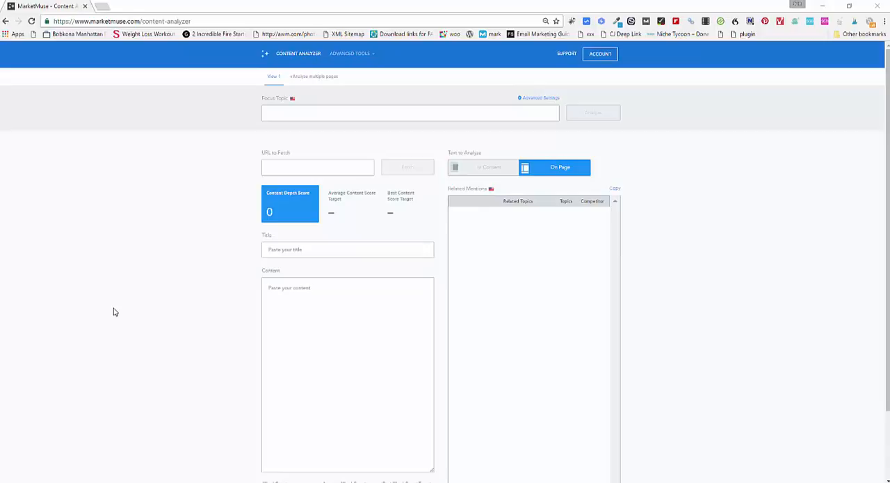
{"action": "mouse_move", "coordinate": [142, 282]}
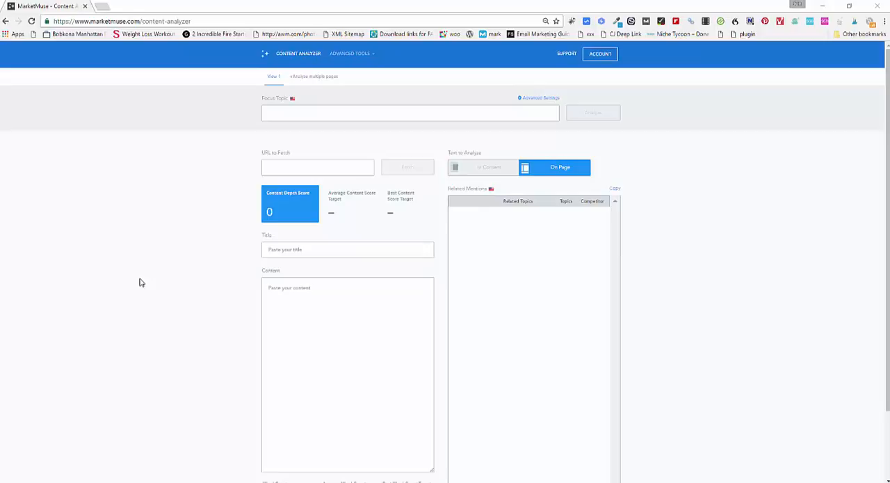
{"action": "mouse_move", "coordinate": [137, 278]}
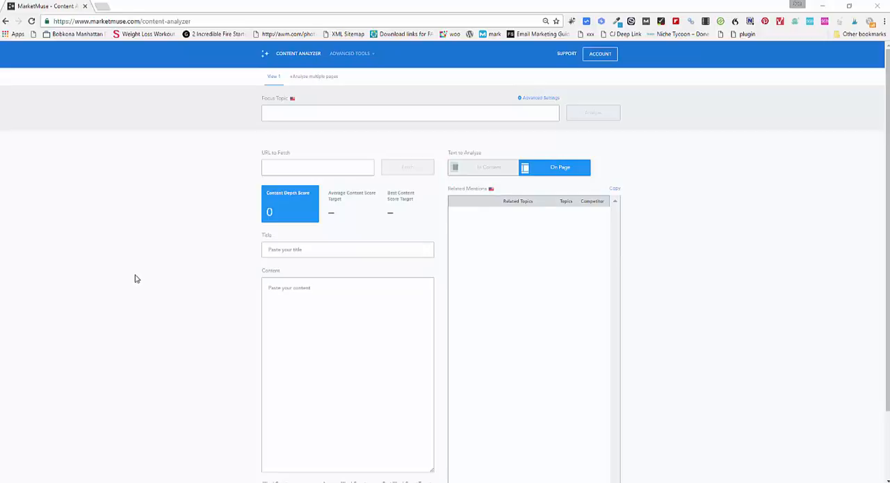
{"action": "mouse_move", "coordinate": [144, 262]}
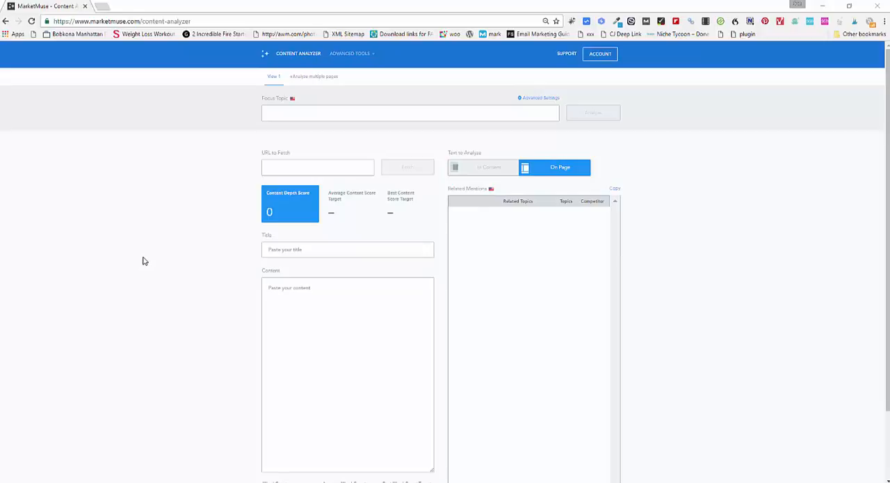
{"action": "mouse_move", "coordinate": [147, 253]}
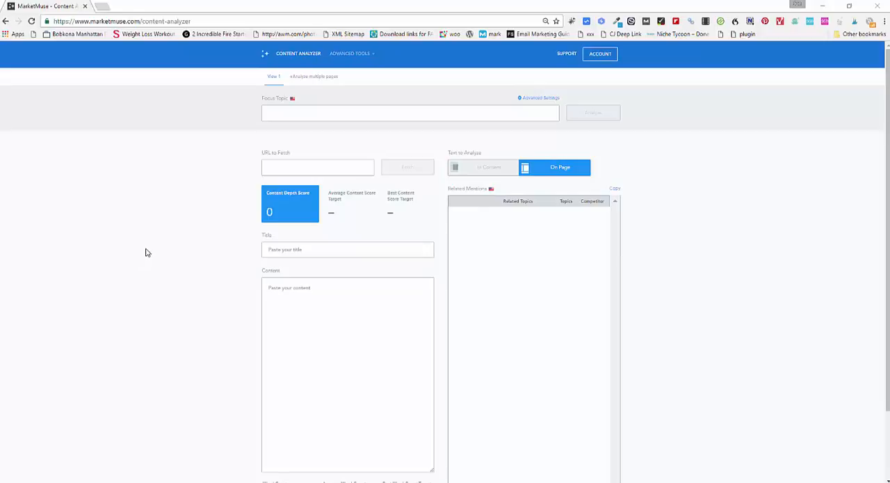
{"action": "mouse_move", "coordinate": [148, 252]}
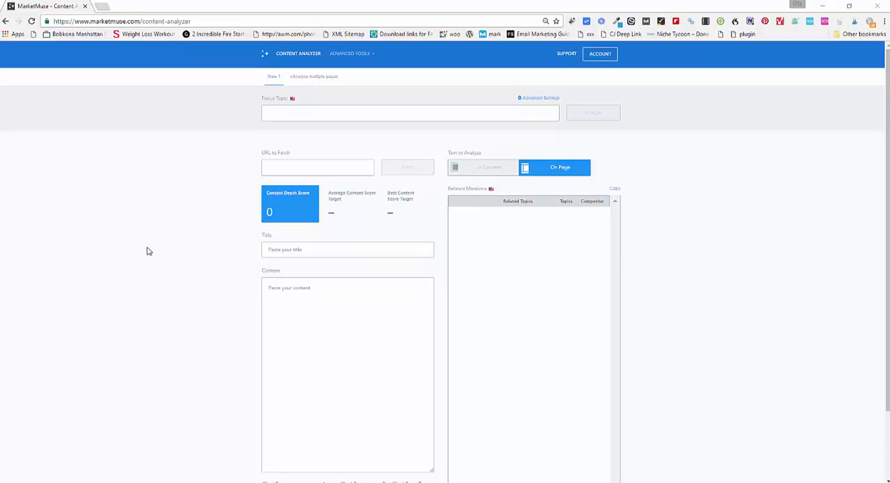
{"action": "mouse_move", "coordinate": [298, 62]}
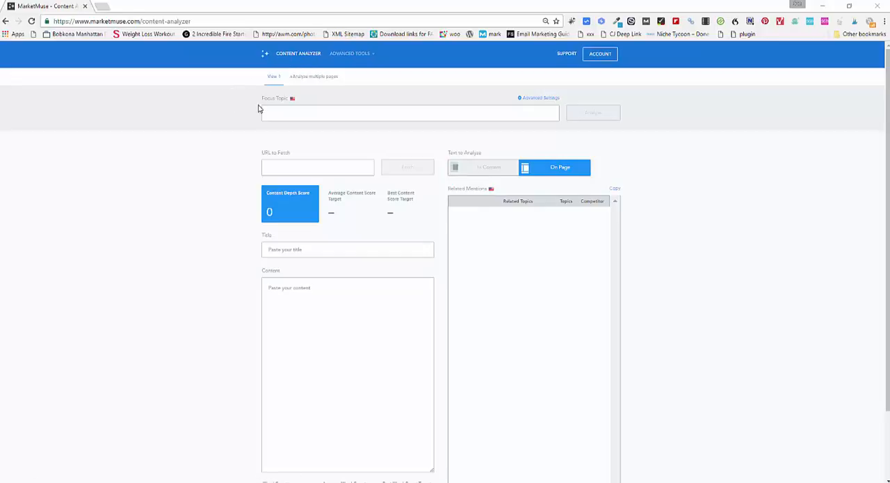
- Analyze the focus topic 'weight loss for baby boomers' to fill the related topics list
{"action": "left_click", "coordinate": [409, 113]}
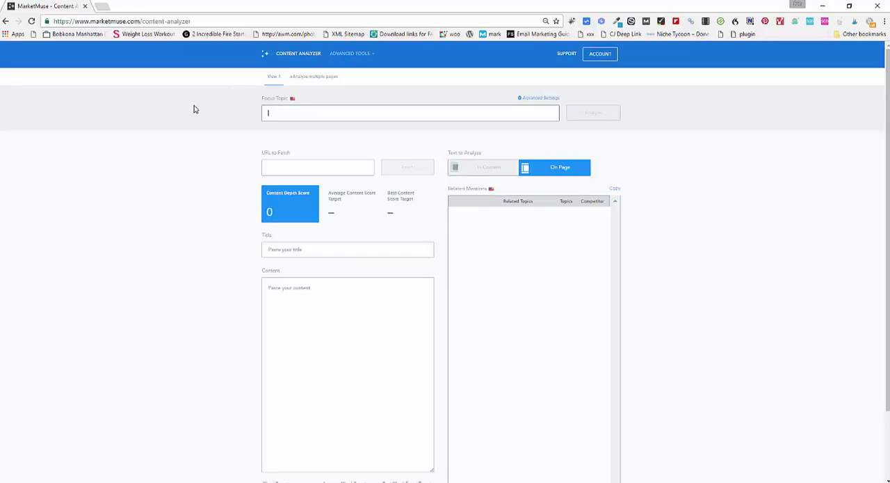
{"action": "type", "text": "weigh"}
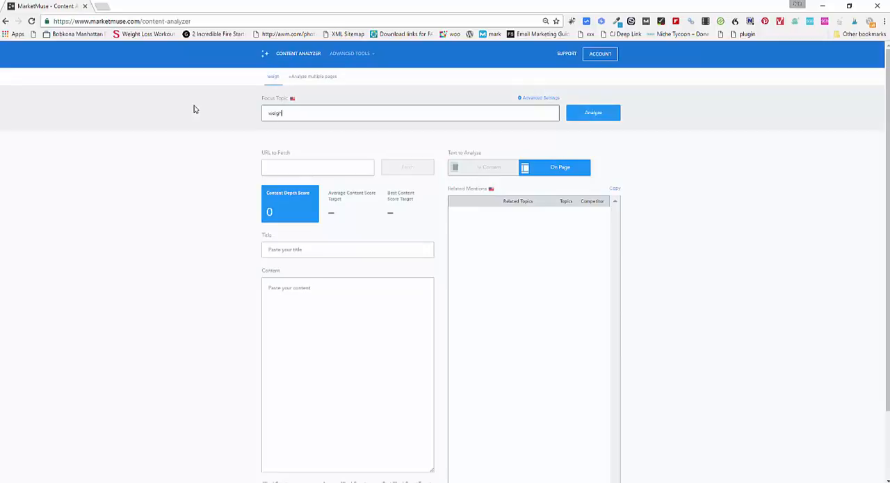
{"action": "type", "text": "weight loss for baby boomers"}
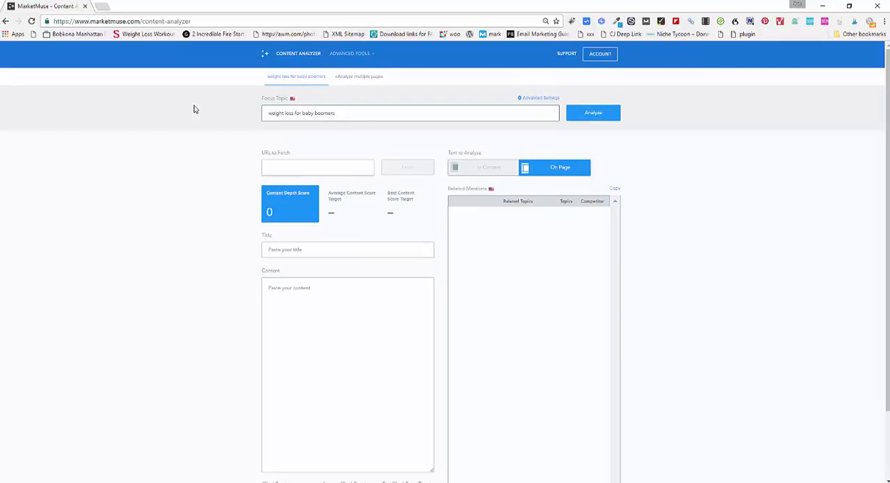
{"action": "left_click", "coordinate": [593, 111]}
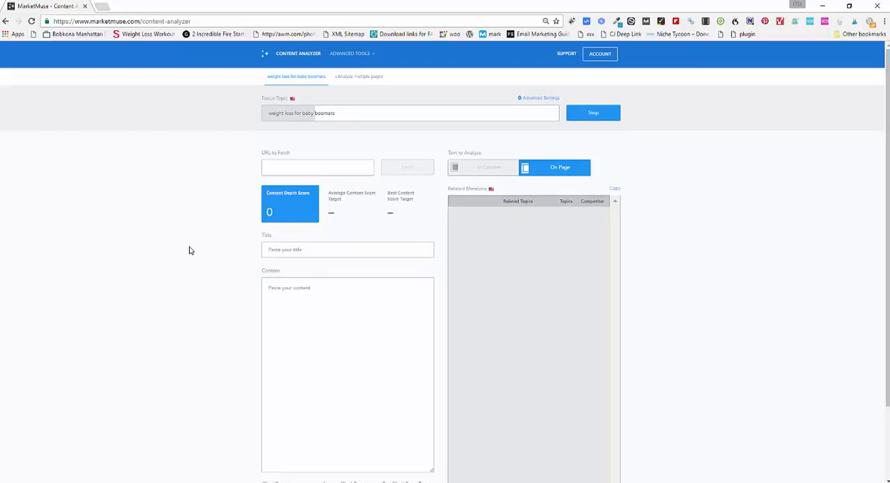
{"action": "mouse_move", "coordinate": [203, 174]}
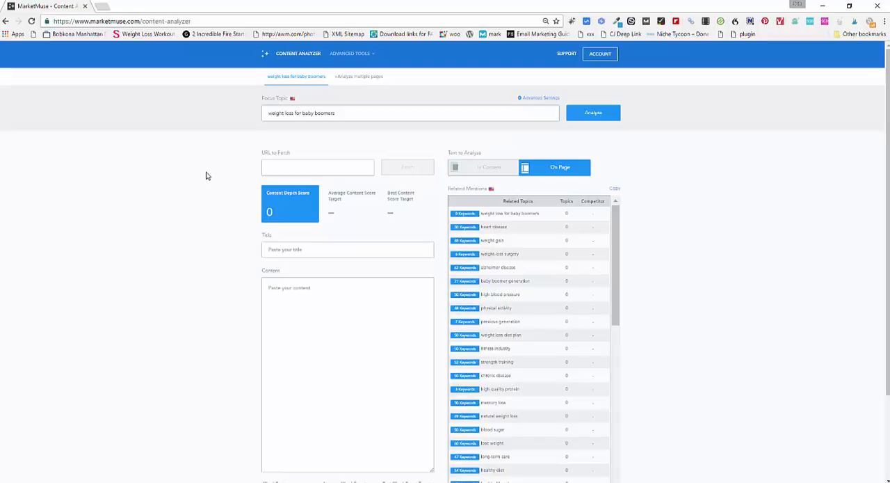
{"action": "mouse_move", "coordinate": [181, 182]}
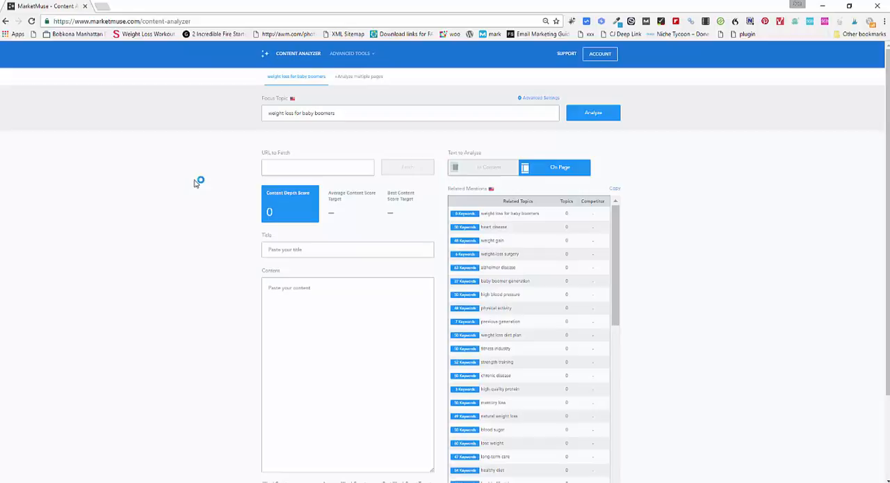
- Review the 'high blood pressure' related topic's keywords, then return to the full topic list
{"action": "scroll", "scroll_direction": "down", "scroll_amount": 3}
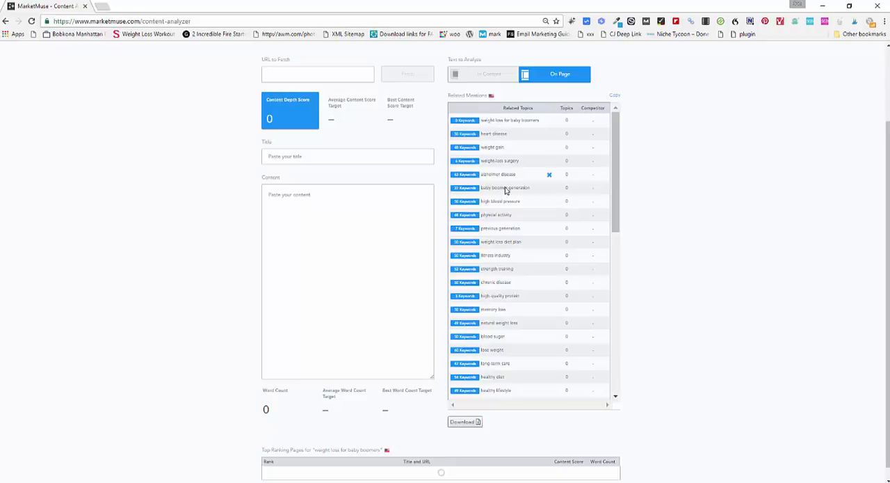
{"action": "mouse_move", "coordinate": [632, 192]}
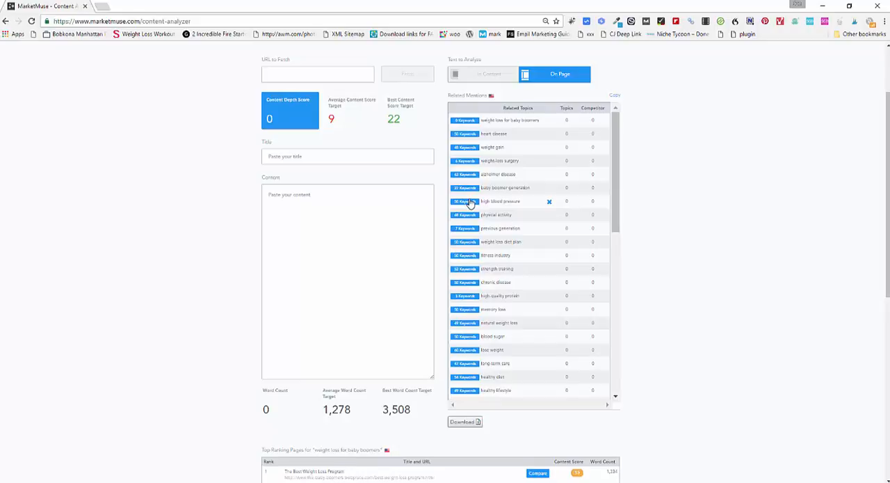
{"action": "left_click", "coordinate": [499, 201]}
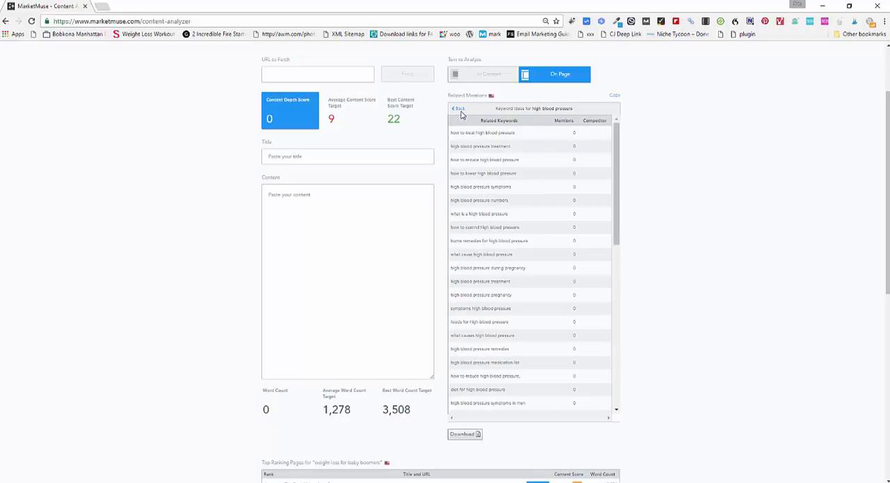
{"action": "left_click", "coordinate": [460, 108]}
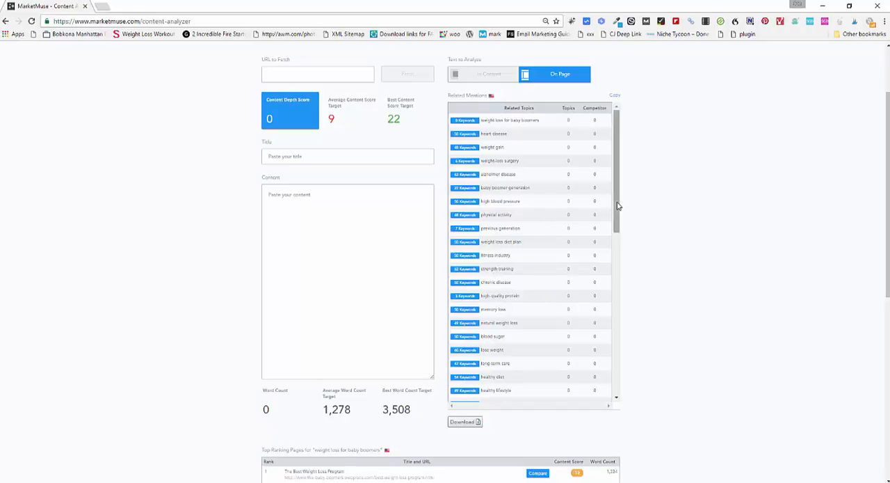
{"action": "scroll", "scroll_direction": "down", "scroll_amount": 3}
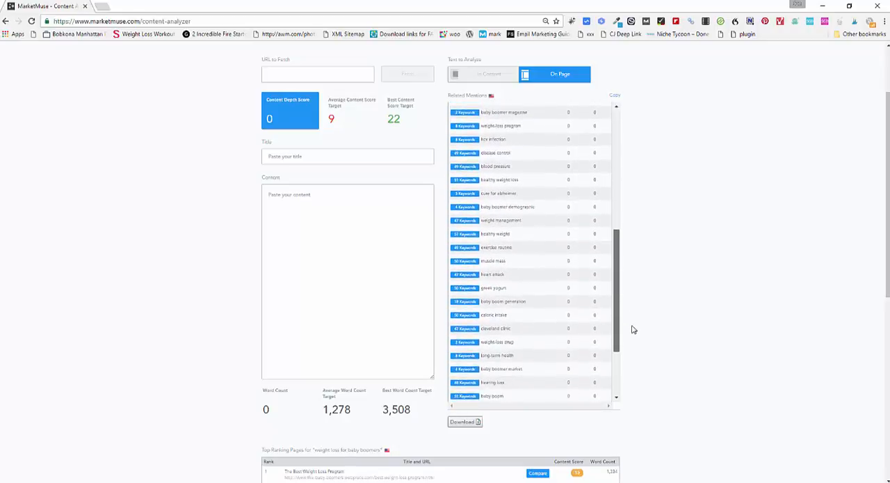
{"action": "scroll", "scroll_direction": "down", "scroll_amount": 3}
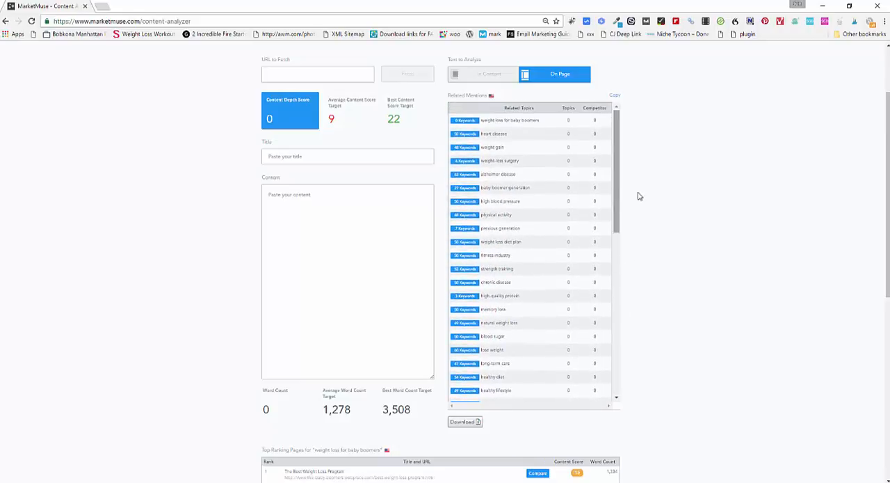
{"action": "scroll", "scroll_direction": "down", "scroll_amount": 3}
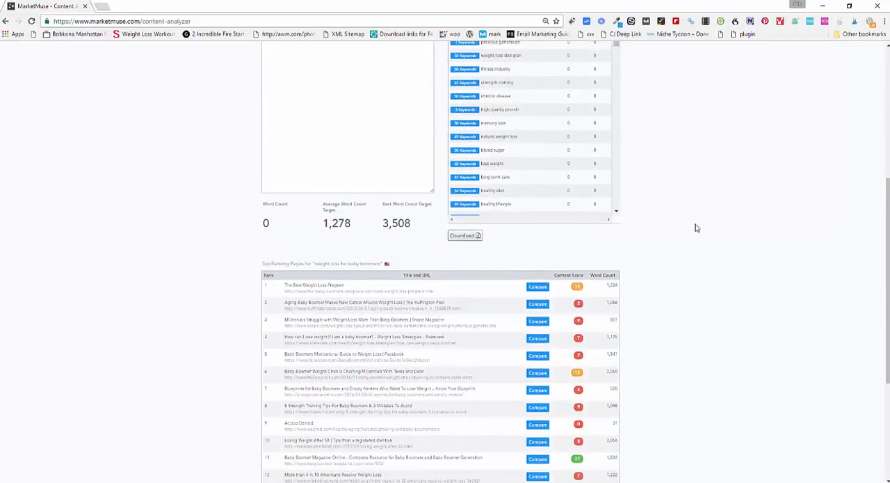
{"action": "scroll", "scroll_direction": "down", "scroll_amount": 3}
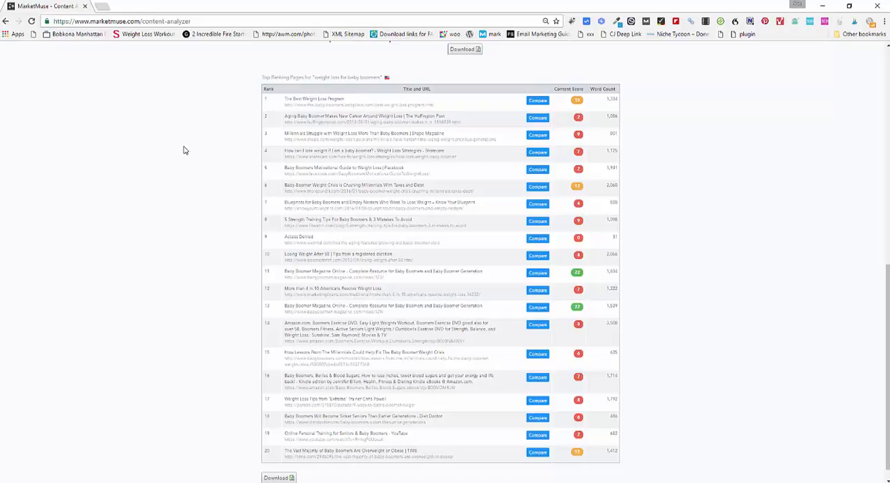
{"action": "mouse_move", "coordinate": [587, 180]}
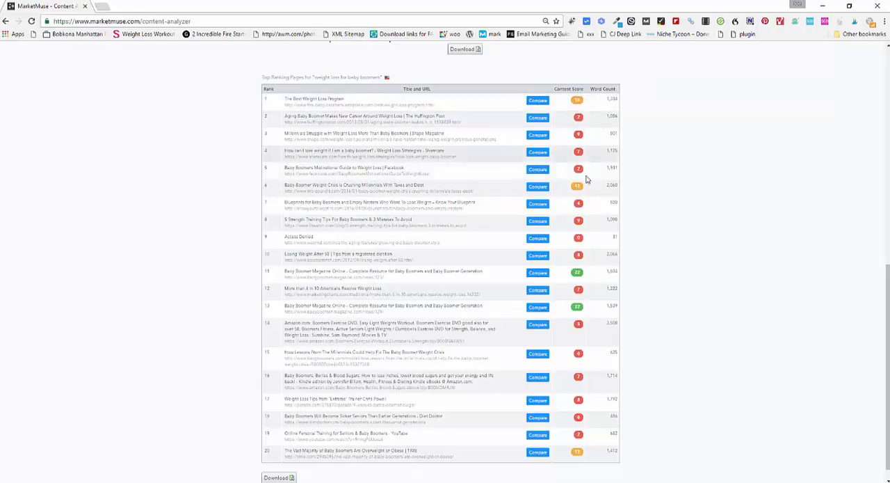
{"action": "mouse_move", "coordinate": [579, 135]}
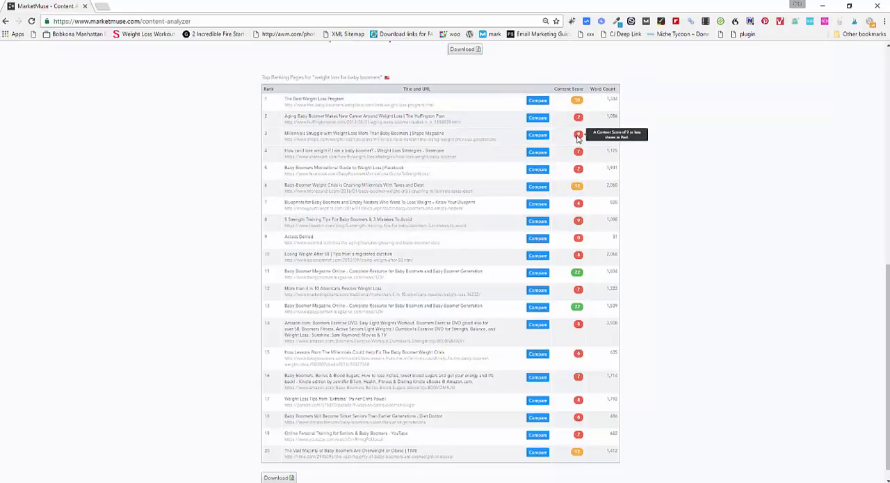
{"action": "mouse_move", "coordinate": [643, 240]}
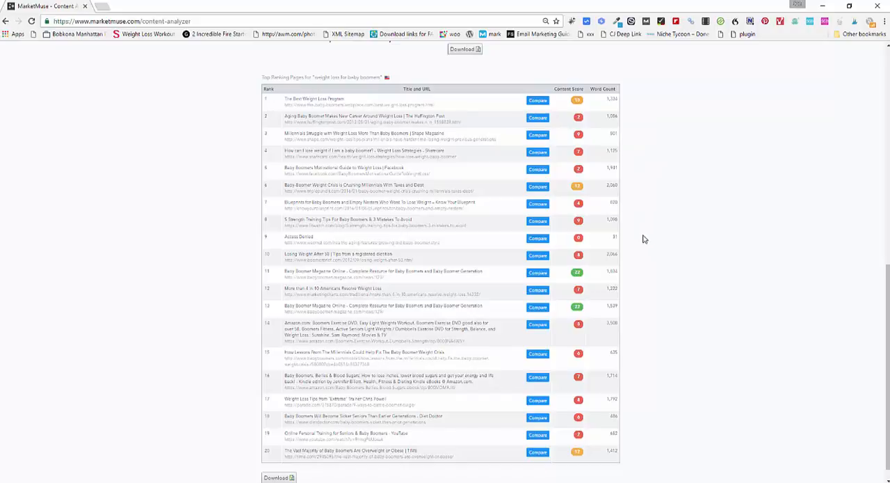
{"action": "mouse_move", "coordinate": [646, 198]}
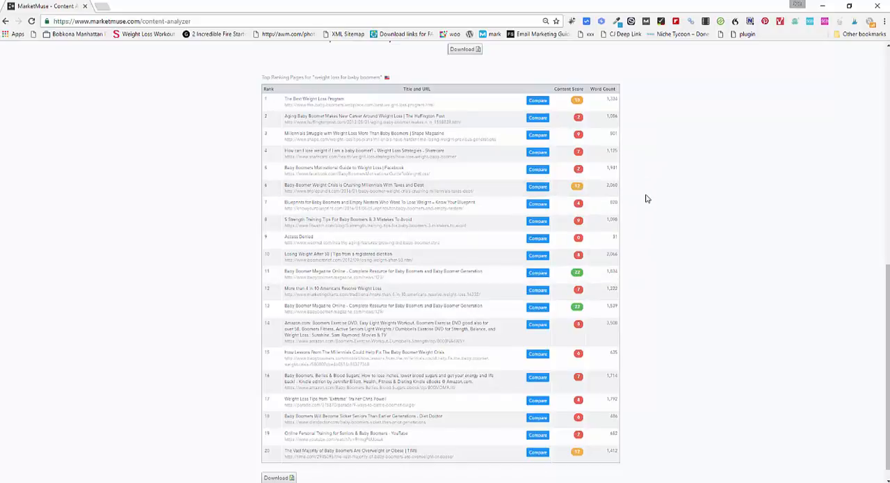
{"action": "mouse_move", "coordinate": [661, 259]}
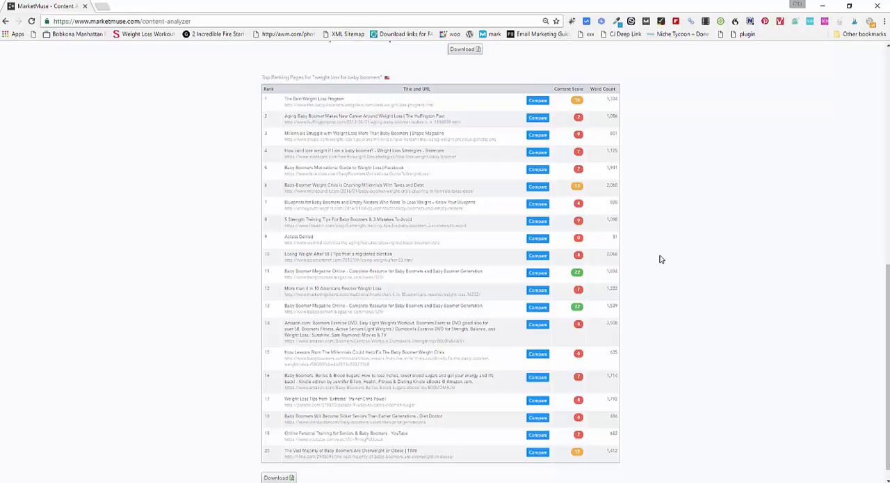
{"action": "mouse_move", "coordinate": [659, 256]}
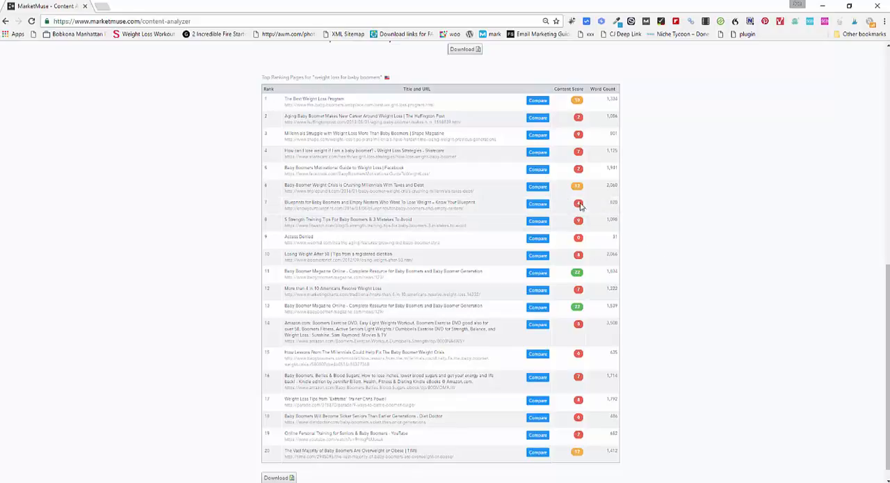
{"action": "mouse_move", "coordinate": [204, 185]}
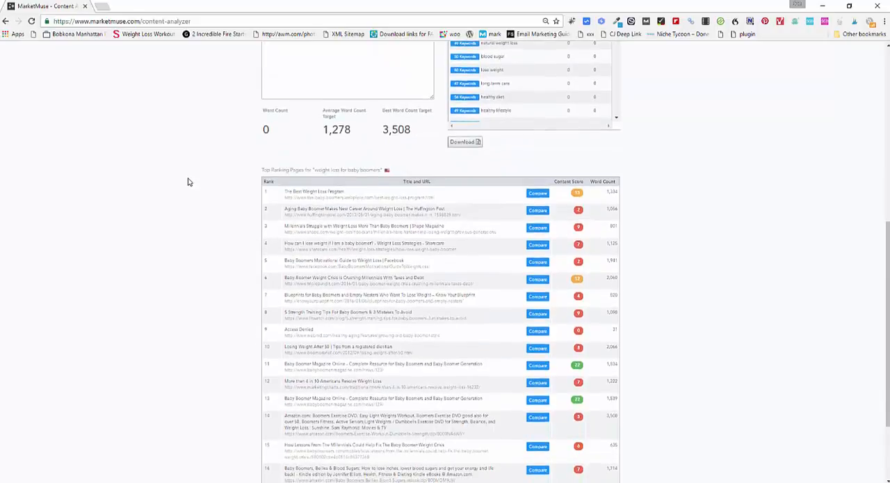
{"action": "scroll", "scroll_direction": "down", "scroll_amount": 3}
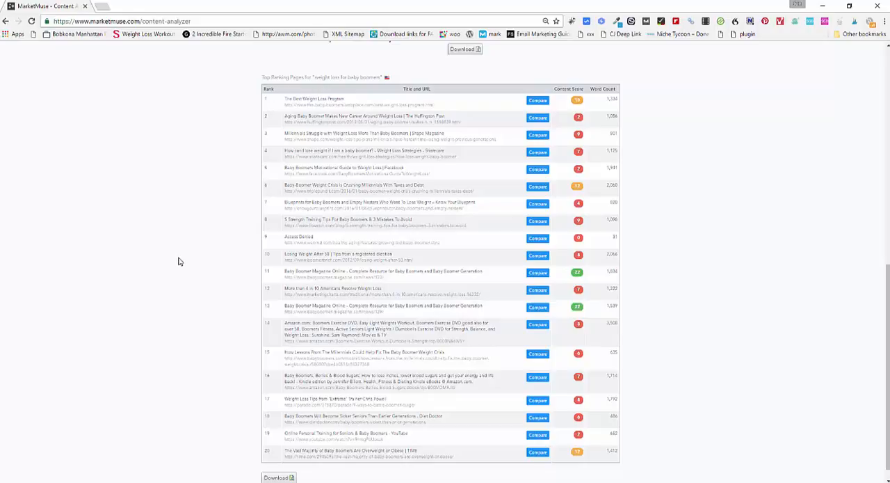
{"action": "mouse_move", "coordinate": [179, 242]}
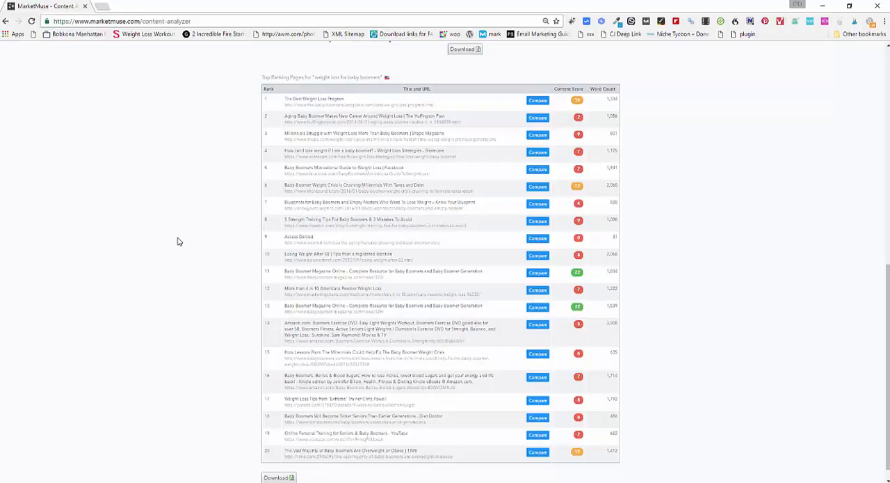
{"action": "mouse_move", "coordinate": [187, 239]}
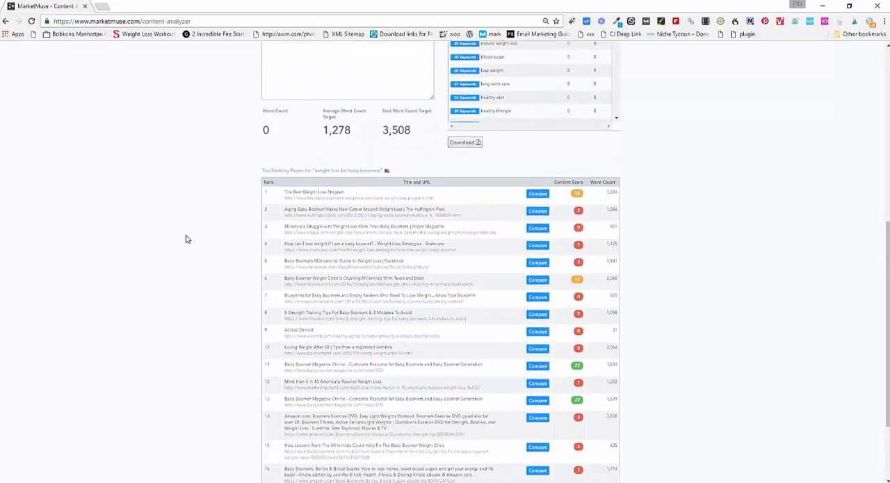
{"action": "mouse_move", "coordinate": [195, 233]}
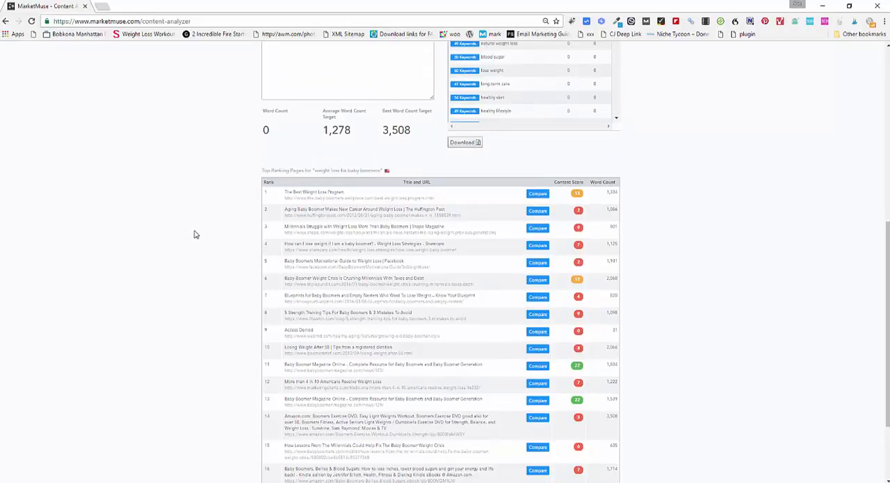
{"action": "mouse_move", "coordinate": [197, 230]}
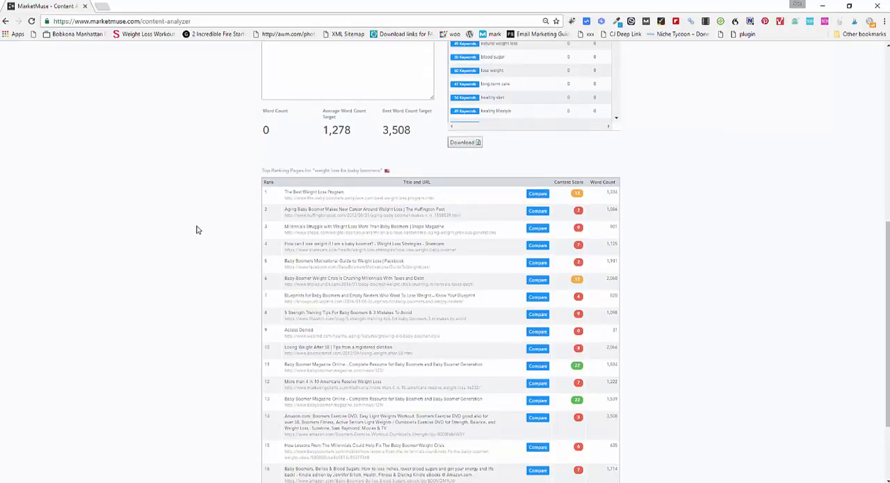
{"action": "scroll", "scroll_direction": "down", "scroll_amount": 3}
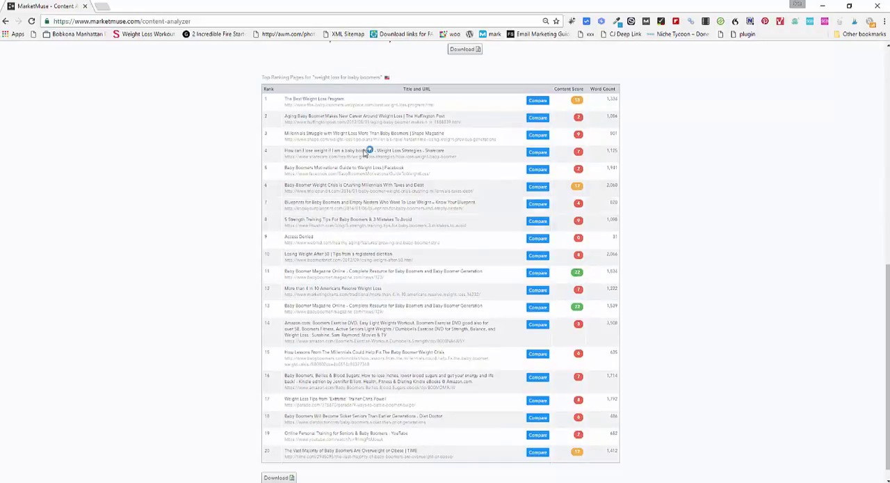
{"action": "mouse_move", "coordinate": [156, 141]}
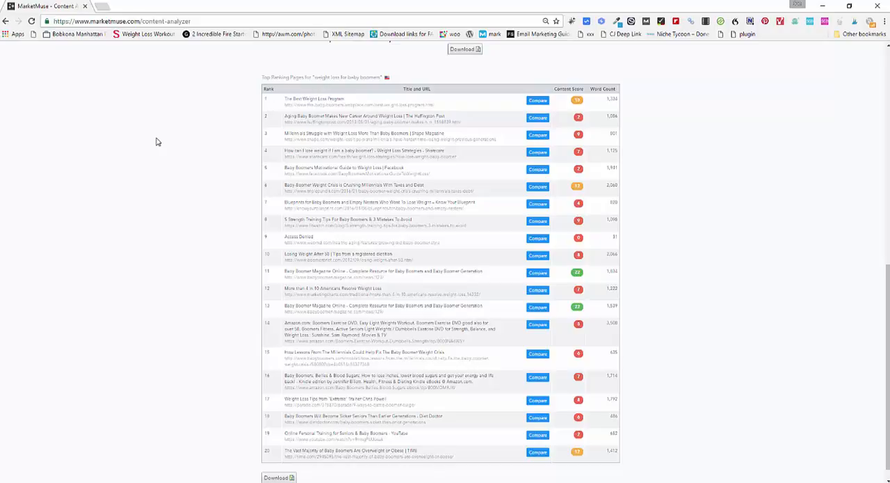
{"action": "mouse_move", "coordinate": [192, 158]}
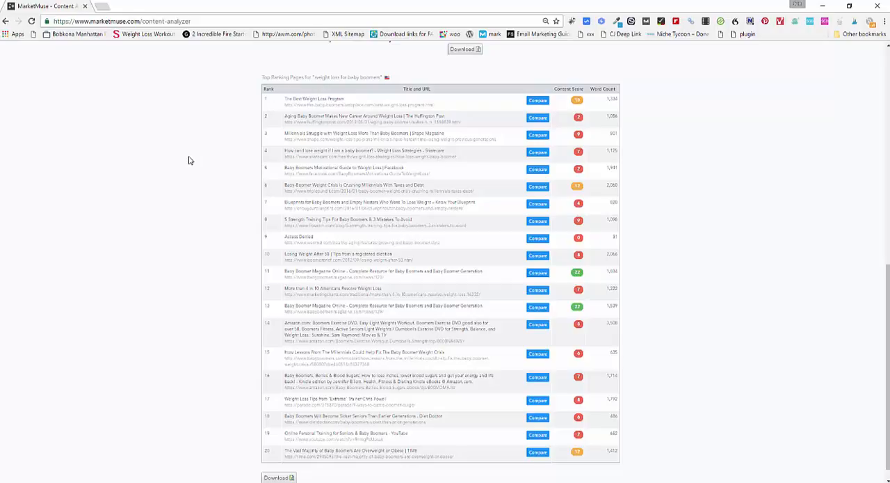
{"action": "mouse_move", "coordinate": [234, 187]}
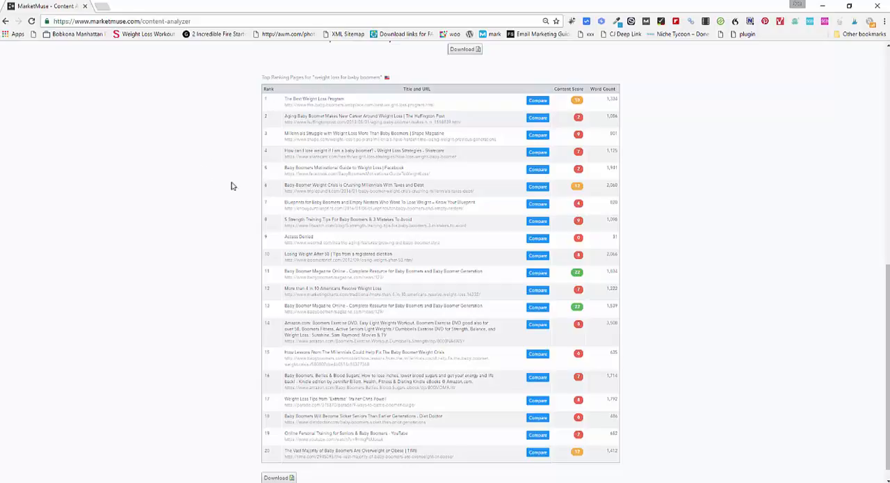
{"action": "mouse_move", "coordinate": [164, 264]}
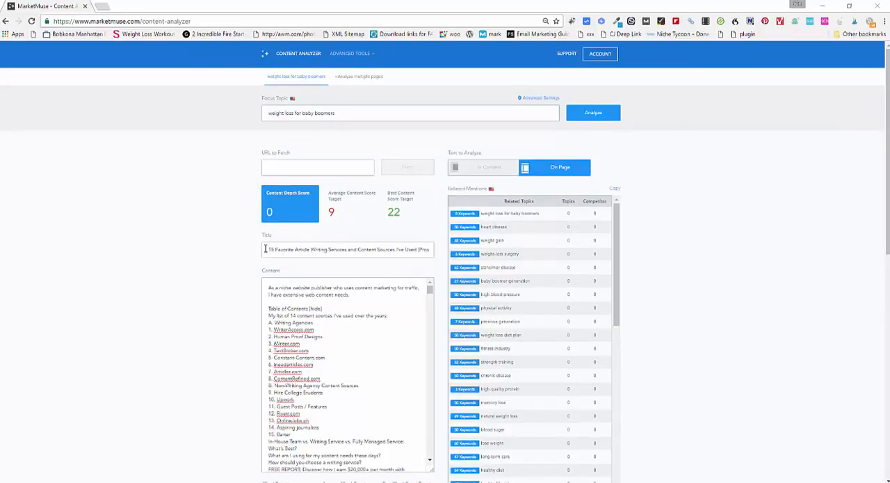
{"action": "mouse_move", "coordinate": [203, 235]}
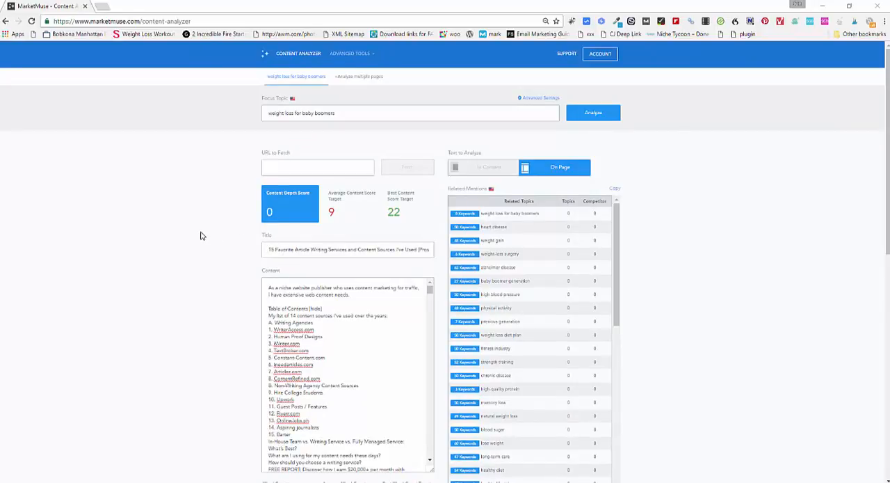
{"action": "mouse_move", "coordinate": [194, 231]}
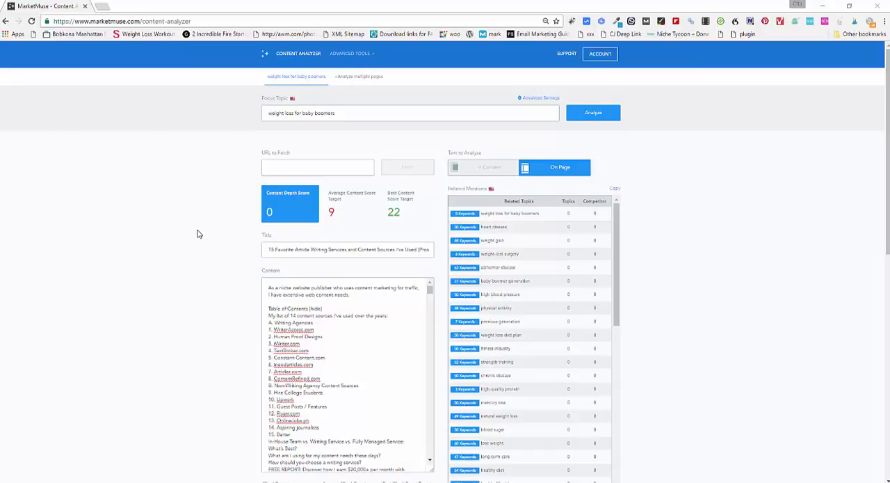
{"action": "mouse_move", "coordinate": [298, 256]}
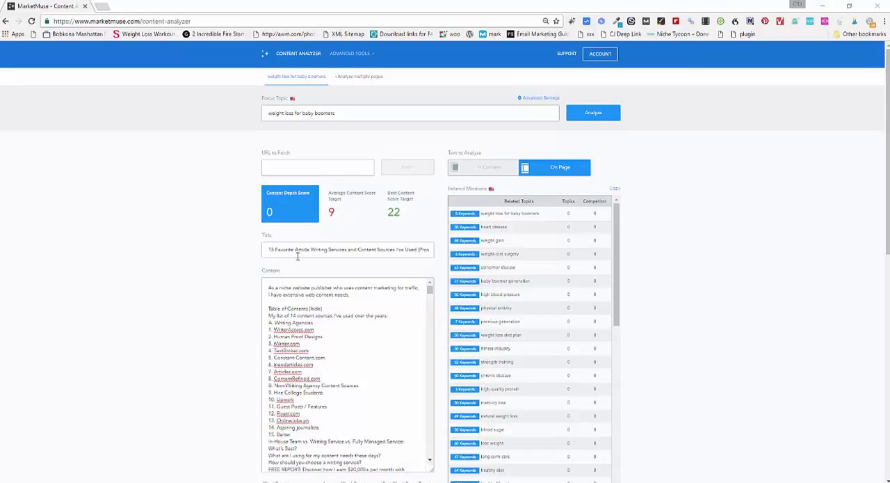
{"action": "mouse_move", "coordinate": [308, 265]}
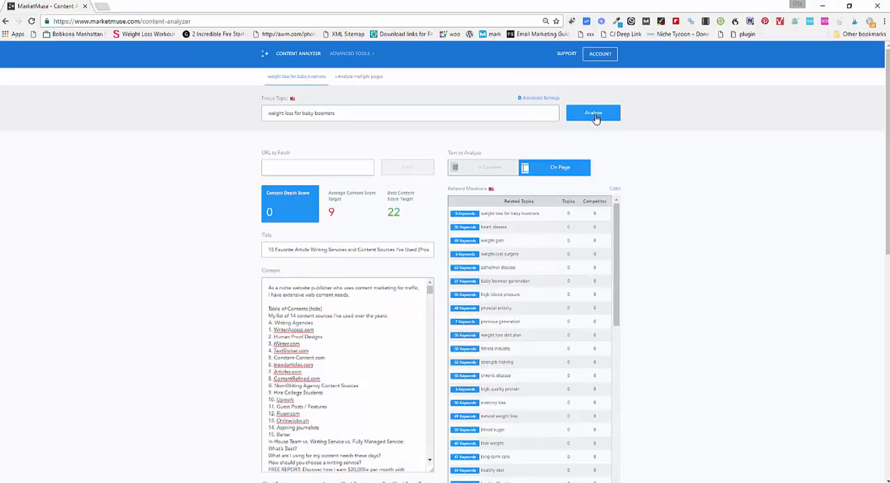
- Re-analyze the pasted article against 'weight loss for baby boomers', still scoring 0
{"action": "left_click", "coordinate": [592, 113]}
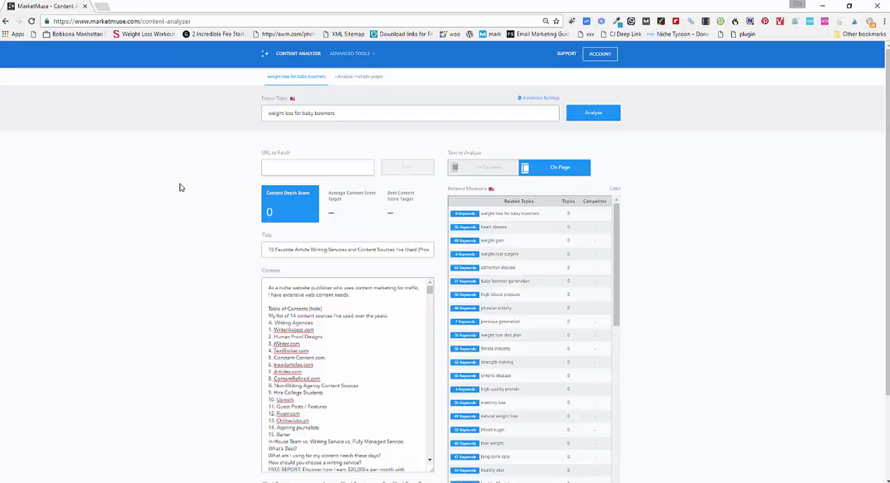
{"action": "left_click", "coordinate": [593, 111]}
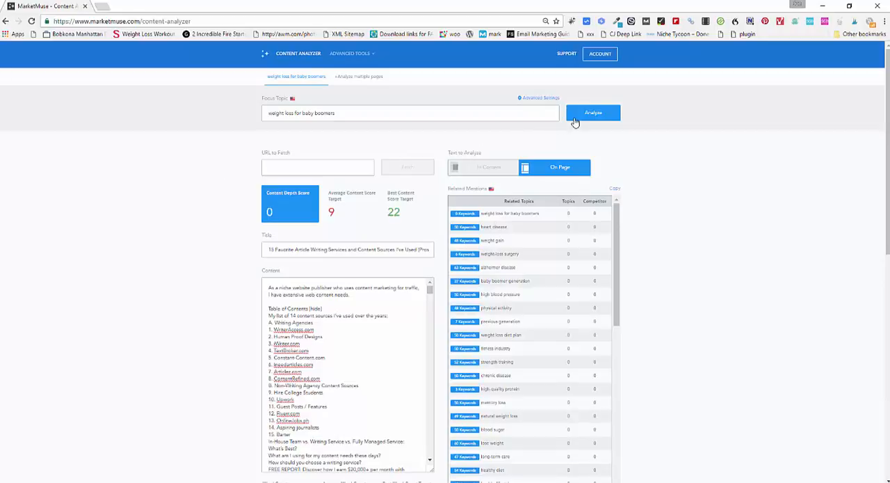
{"action": "mouse_move", "coordinate": [576, 124]}
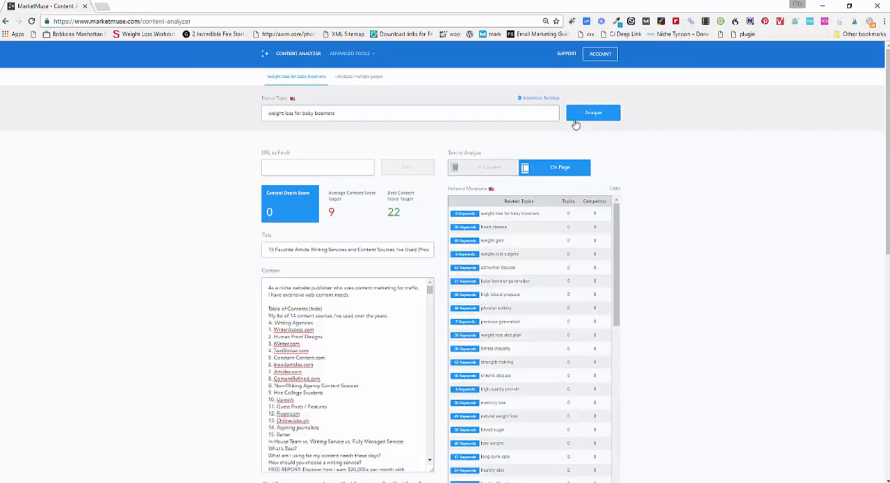
- Replace the focus topic with 'article writing services' and re-analyze, scoring content depth 35
{"action": "triple_click", "coordinate": [300, 113]}
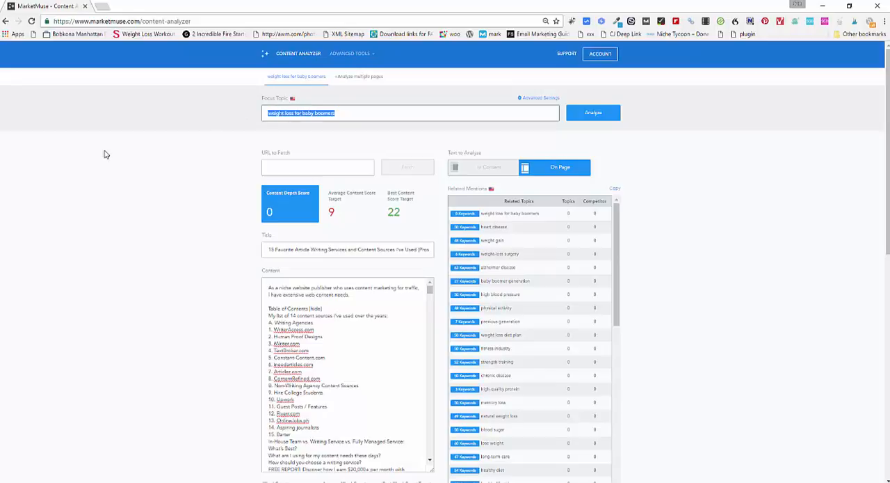
{"action": "type", "text": "article writing services"}
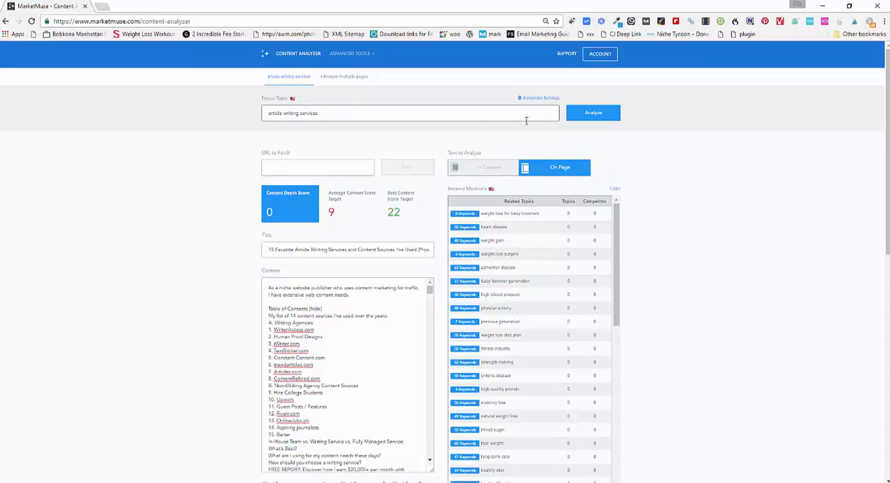
{"action": "left_click", "coordinate": [593, 111]}
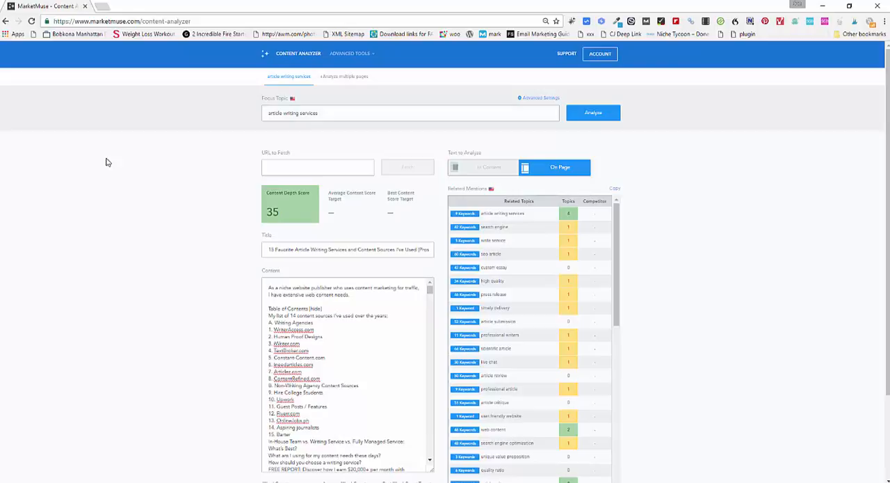
{"action": "mouse_move", "coordinate": [283, 206]}
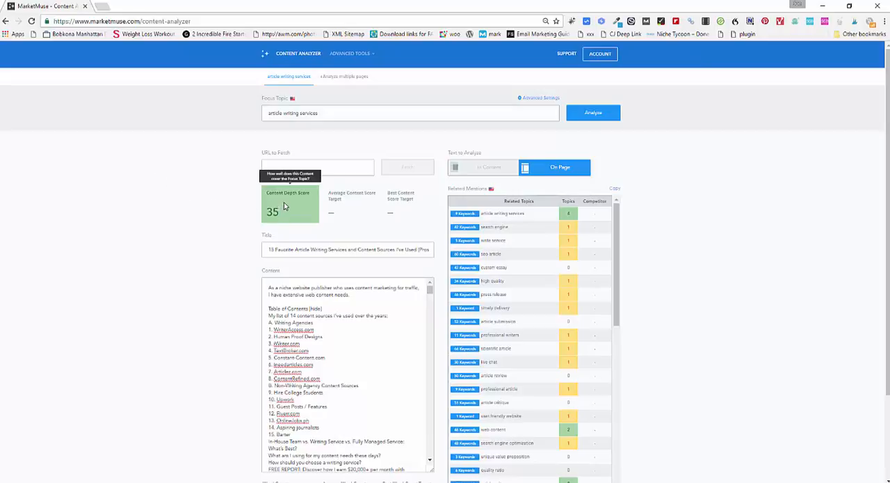
{"action": "mouse_move", "coordinate": [239, 214]}
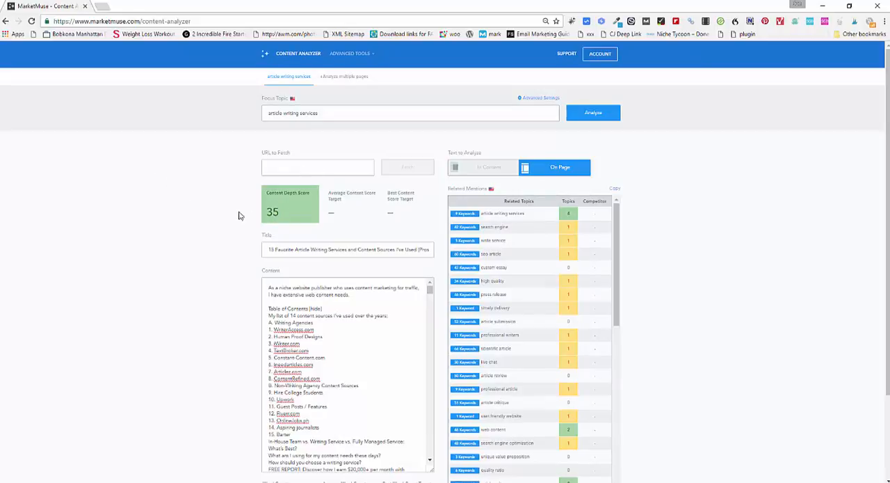
{"action": "mouse_move", "coordinate": [651, 274]}
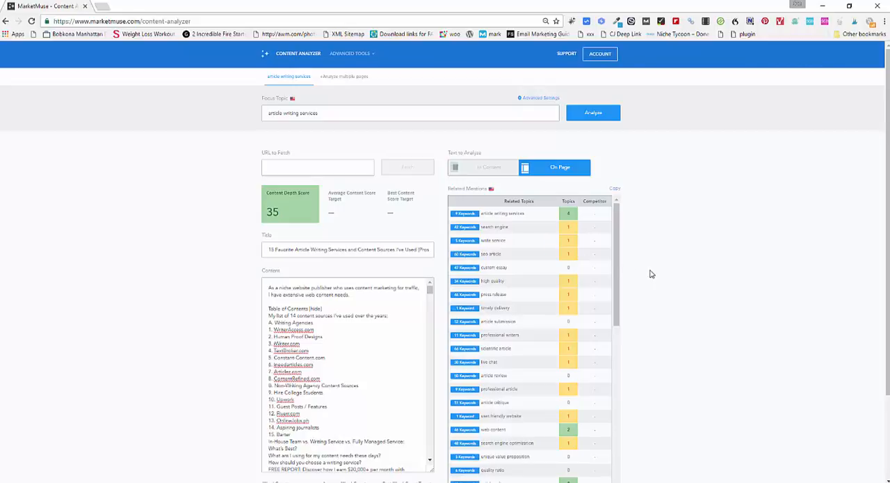
{"action": "mouse_move", "coordinate": [217, 208]}
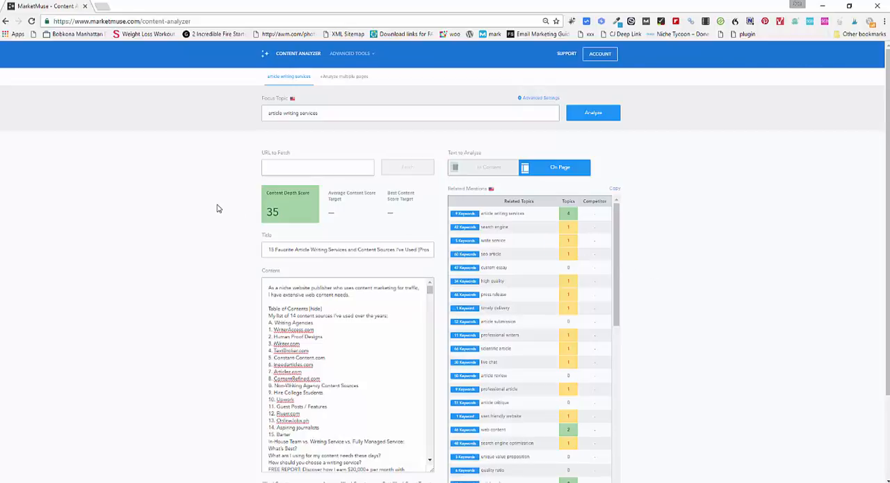
{"action": "mouse_move", "coordinate": [220, 209]}
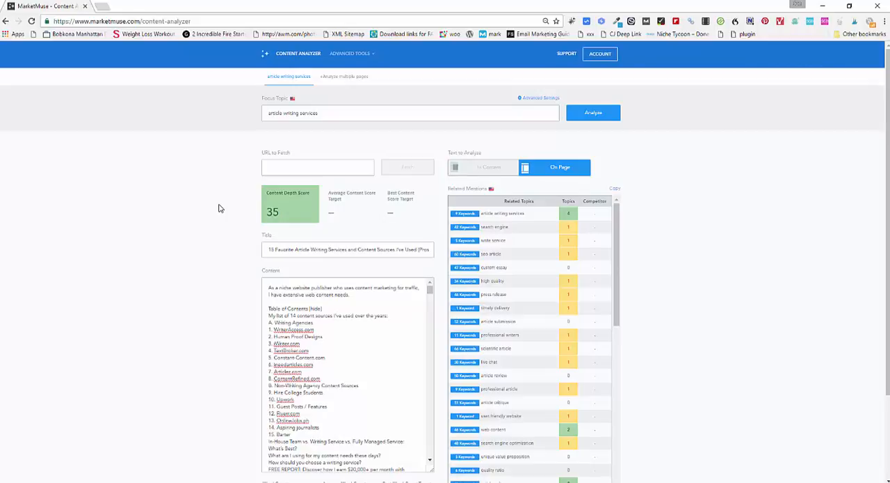
{"action": "mouse_move", "coordinate": [224, 206]}
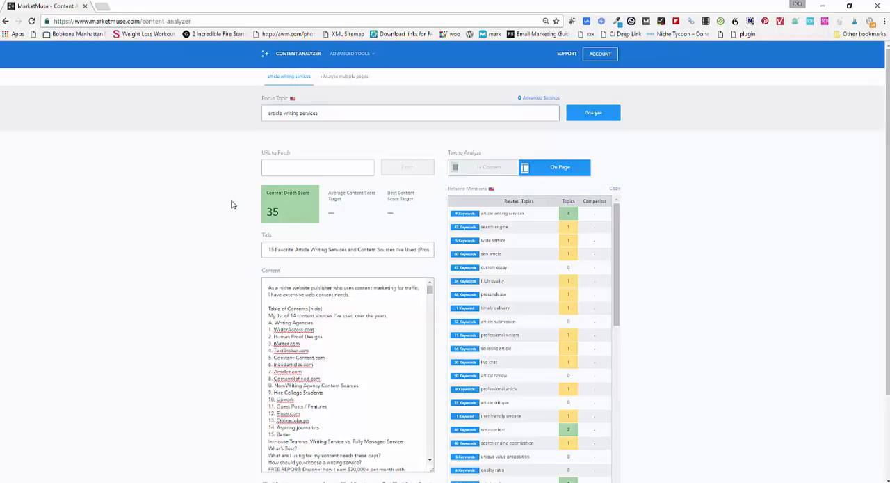
{"action": "scroll", "scroll_direction": "down", "scroll_amount": 3}
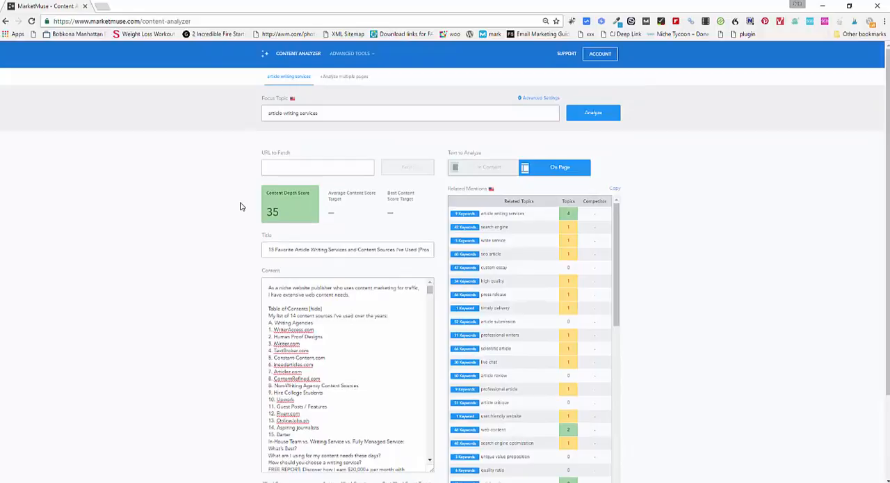
{"action": "mouse_move", "coordinate": [272, 211]}
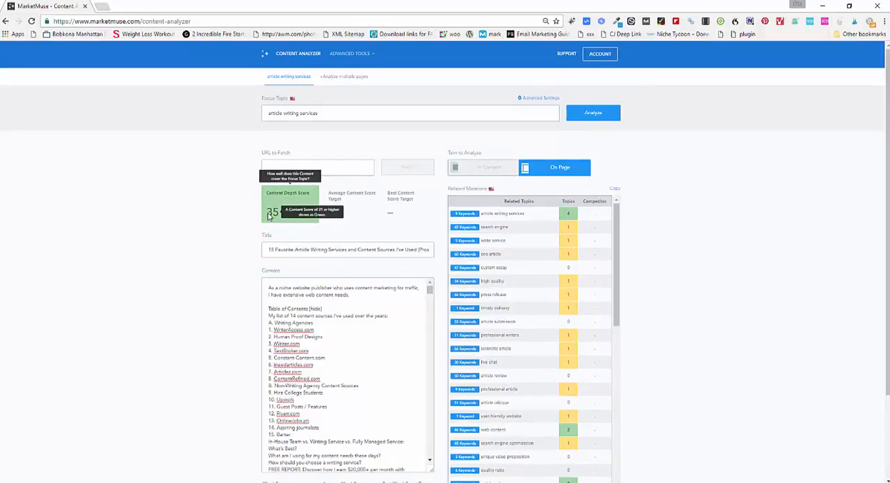
{"action": "scroll", "scroll_direction": "down", "scroll_amount": 3}
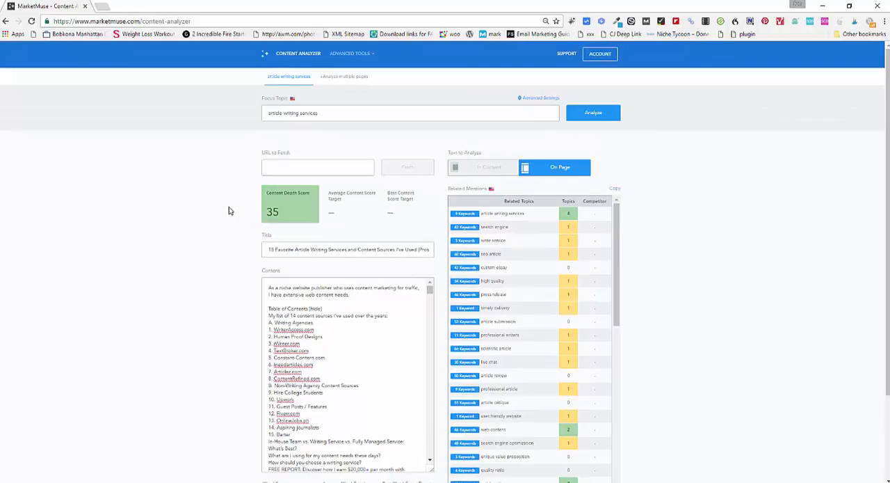
{"action": "mouse_move", "coordinate": [233, 213]}
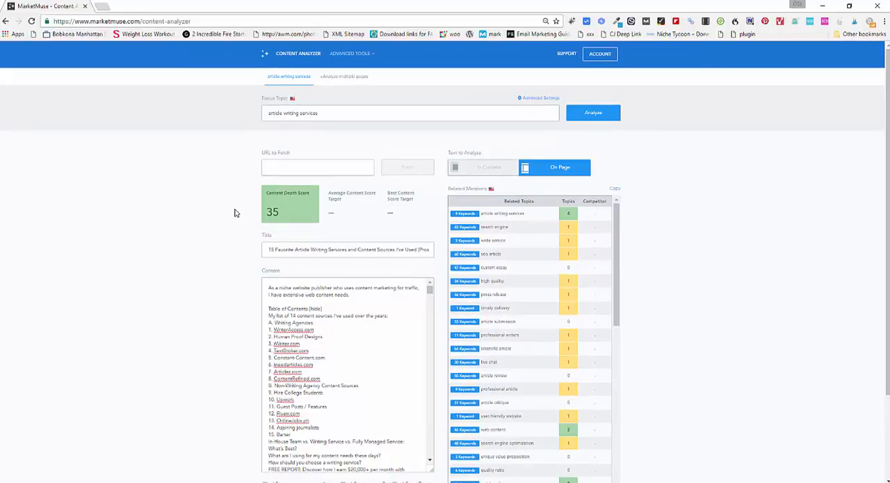
{"action": "mouse_move", "coordinate": [226, 213]}
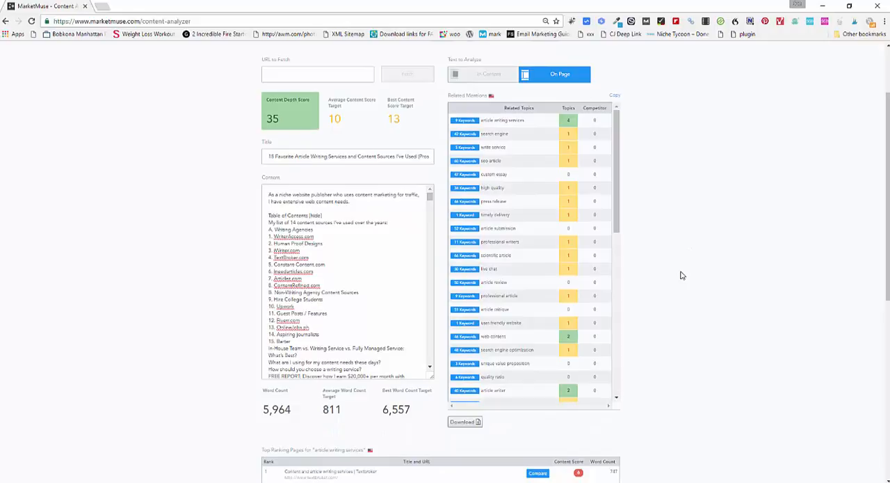
{"action": "mouse_move", "coordinate": [672, 271]}
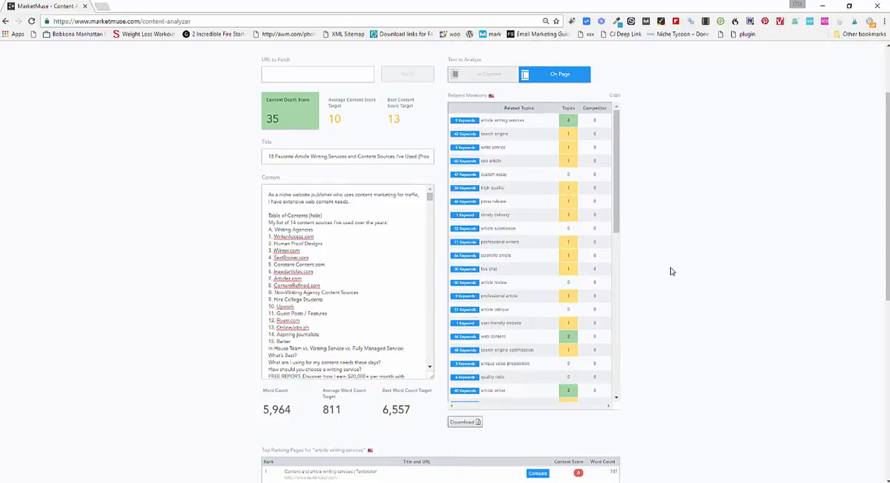
{"action": "mouse_move", "coordinate": [665, 264]}
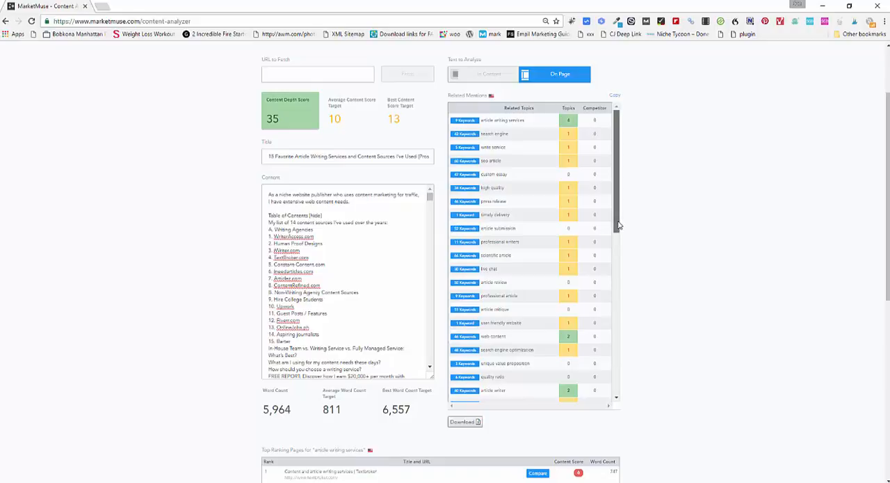
{"action": "scroll", "scroll_direction": "down", "scroll_amount": 3}
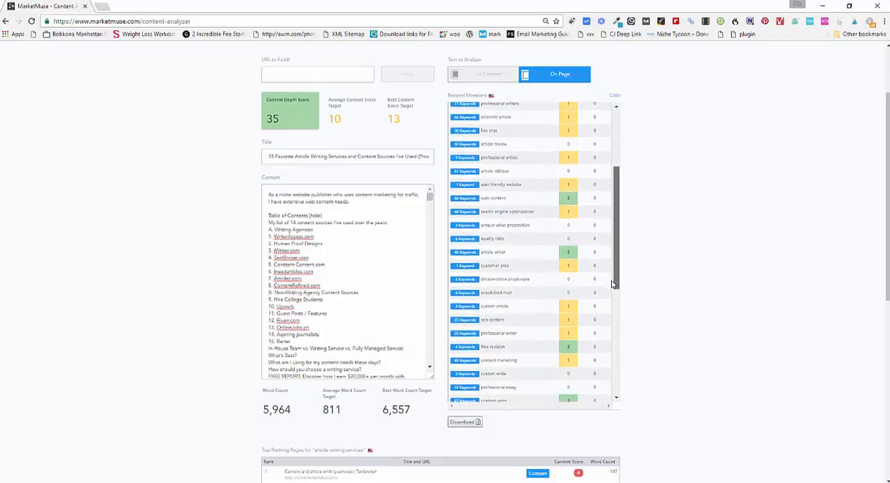
{"action": "scroll", "scroll_direction": "down", "scroll_amount": 3}
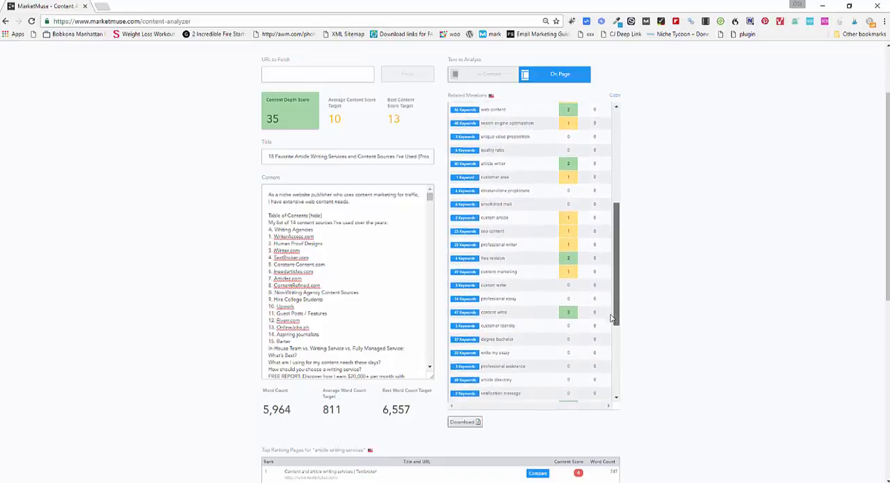
{"action": "scroll", "scroll_direction": "down", "scroll_amount": 3}
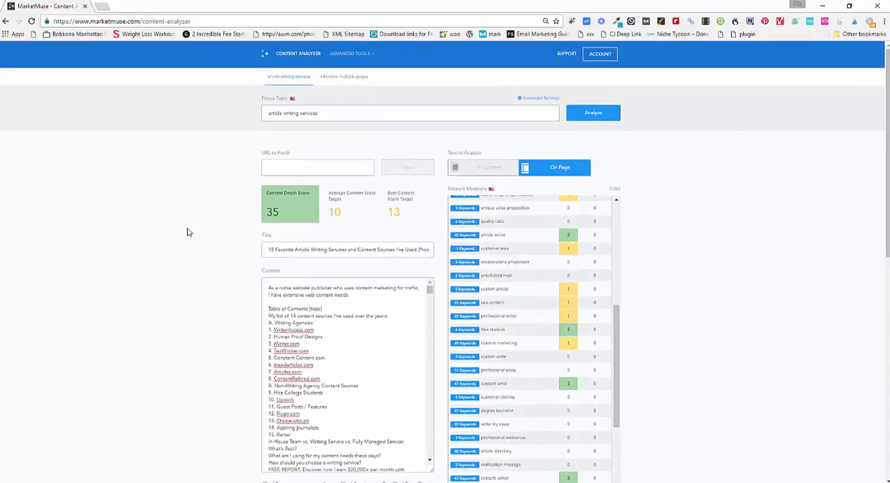
{"action": "scroll", "scroll_direction": "down", "scroll_amount": 3}
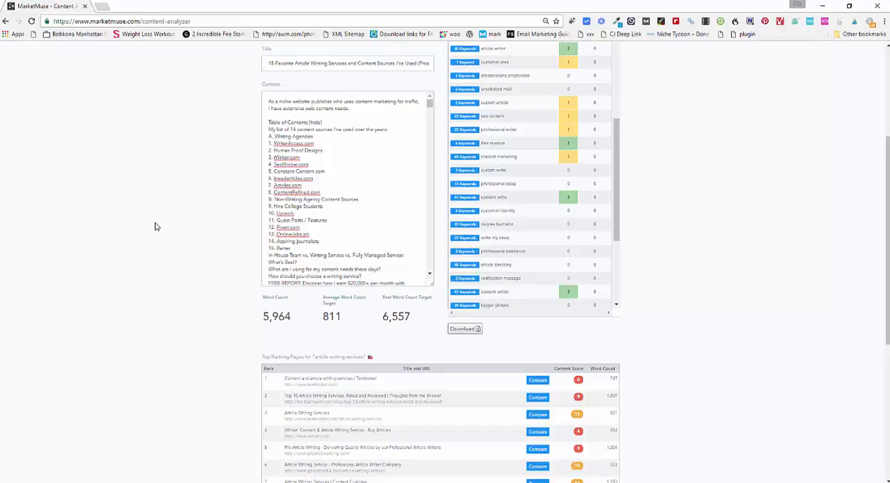
{"action": "mouse_move", "coordinate": [183, 228]}
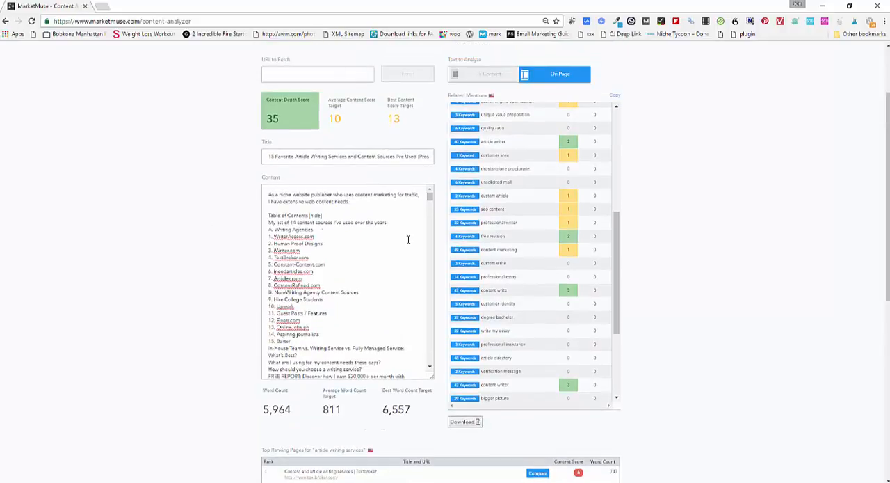
{"action": "mouse_move", "coordinate": [679, 266]}
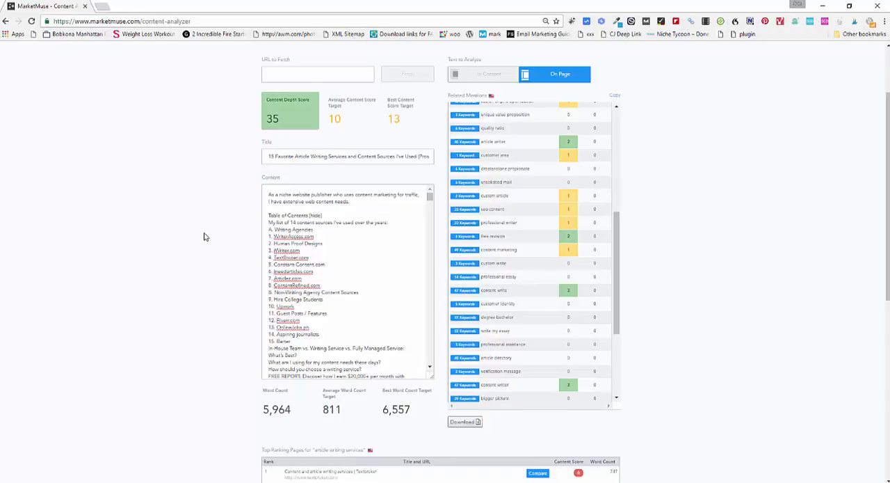
{"action": "mouse_move", "coordinate": [208, 233]}
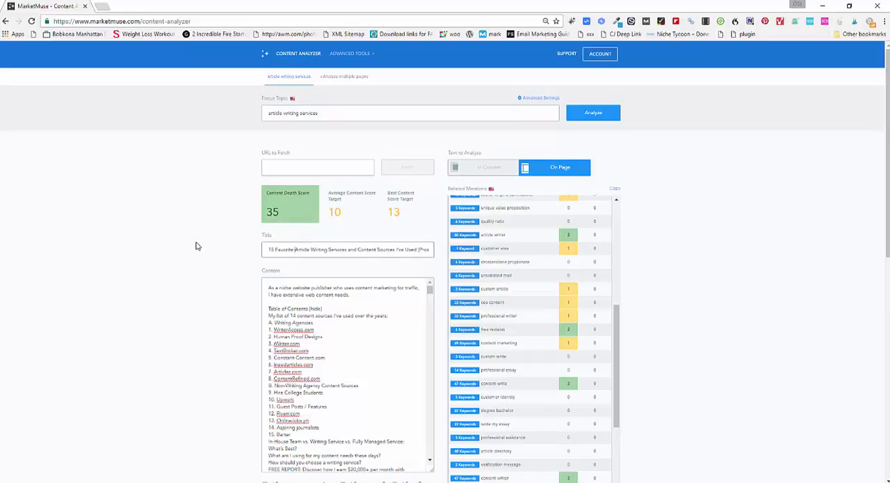
{"action": "mouse_move", "coordinate": [212, 245]}
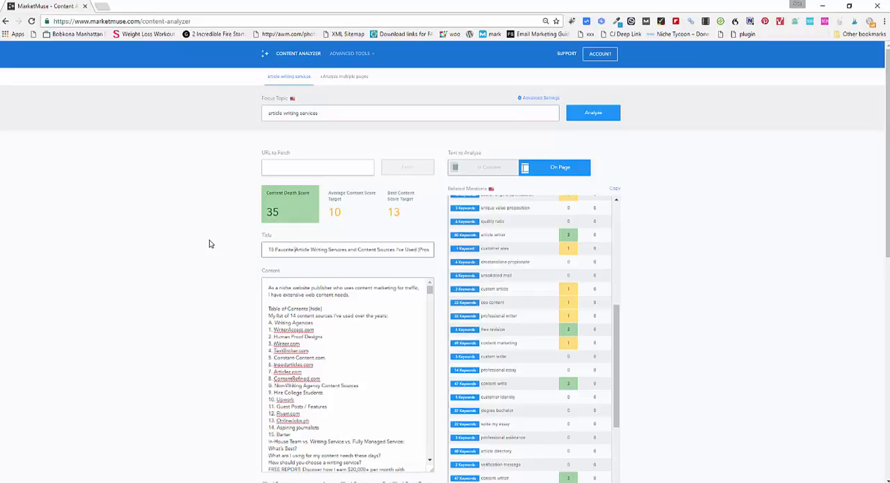
{"action": "scroll", "scroll_direction": "down", "scroll_amount": 3}
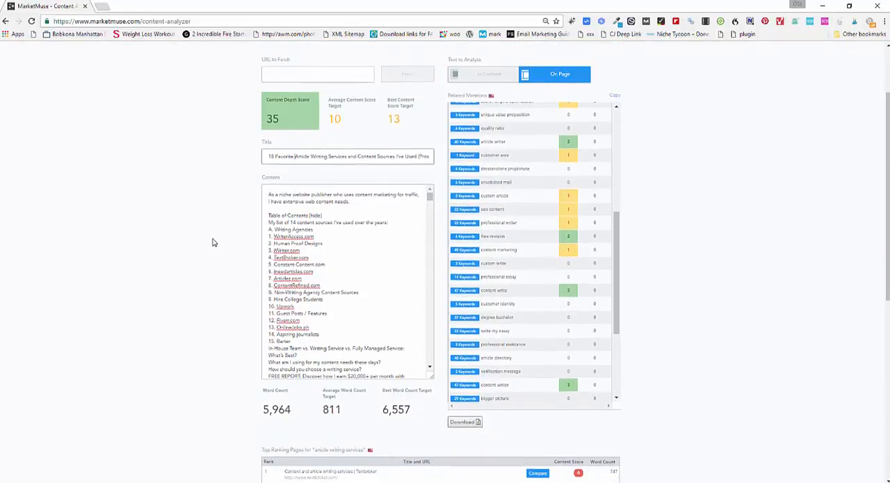
{"action": "scroll", "scroll_direction": "down", "scroll_amount": 3}
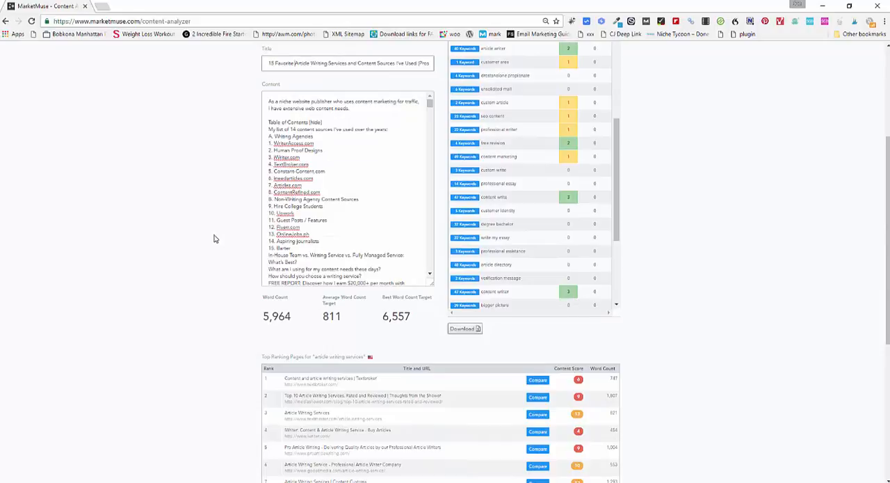
{"action": "scroll", "scroll_direction": "down", "scroll_amount": 3}
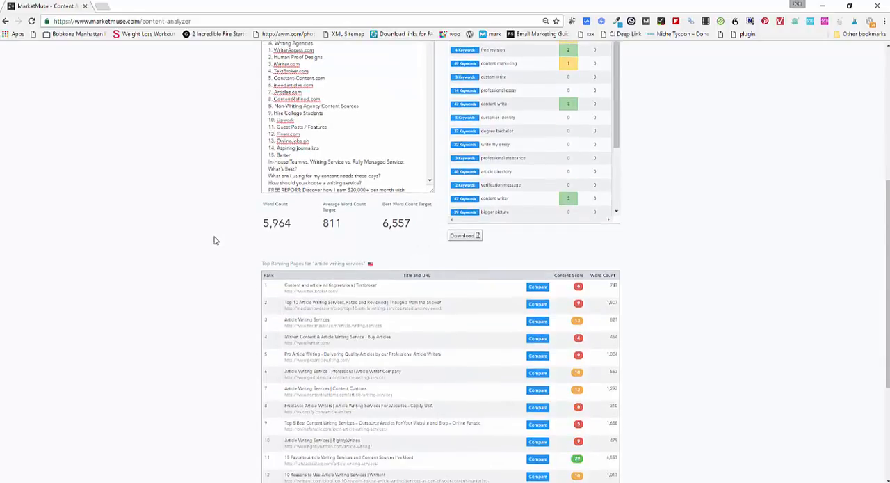
{"action": "scroll", "scroll_direction": "down", "scroll_amount": 3}
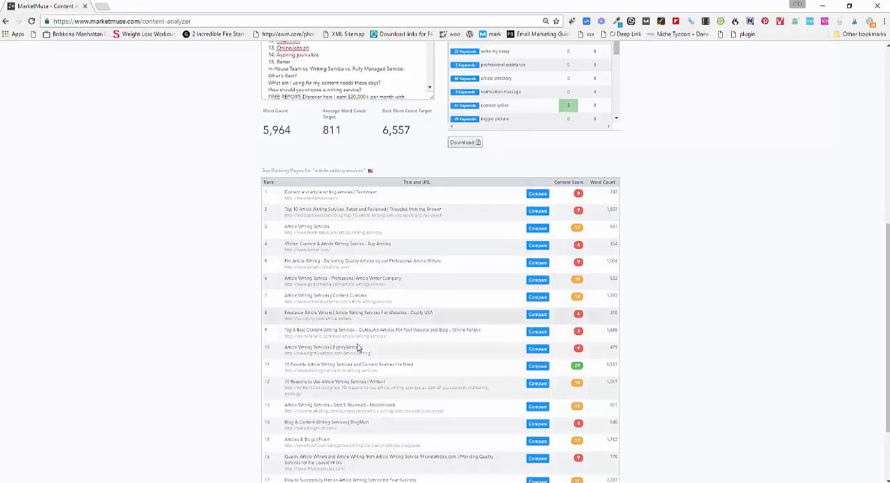
{"action": "mouse_move", "coordinate": [429, 370]}
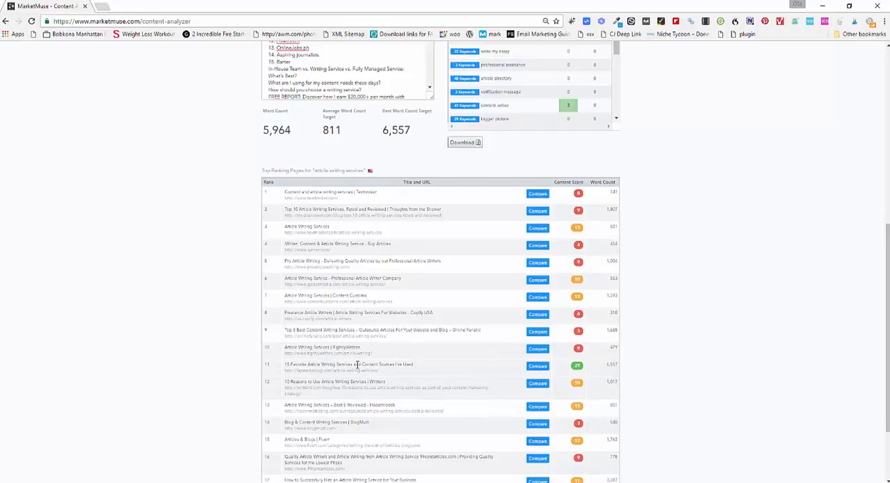
{"action": "scroll", "scroll_direction": "up", "scroll_amount": 3}
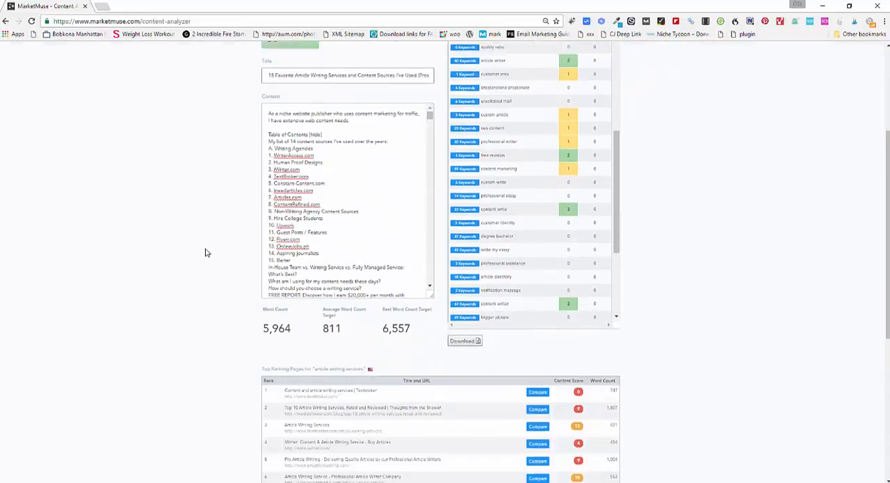
{"action": "scroll", "scroll_direction": "down", "scroll_amount": 3}
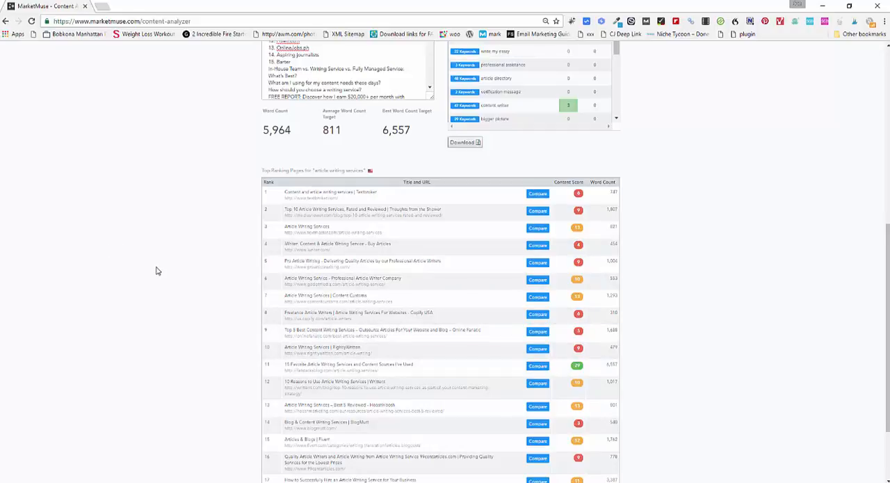
{"action": "scroll", "scroll_direction": "up", "scroll_amount": 3}
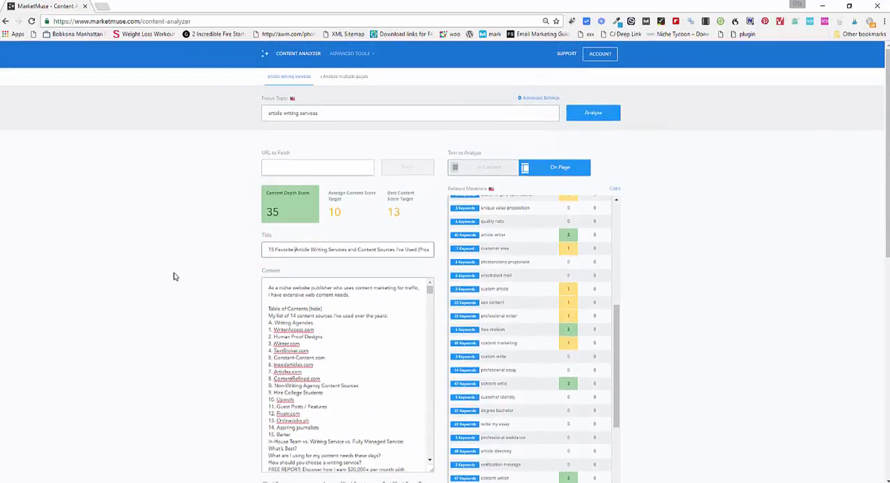
{"action": "mouse_move", "coordinate": [184, 253]}
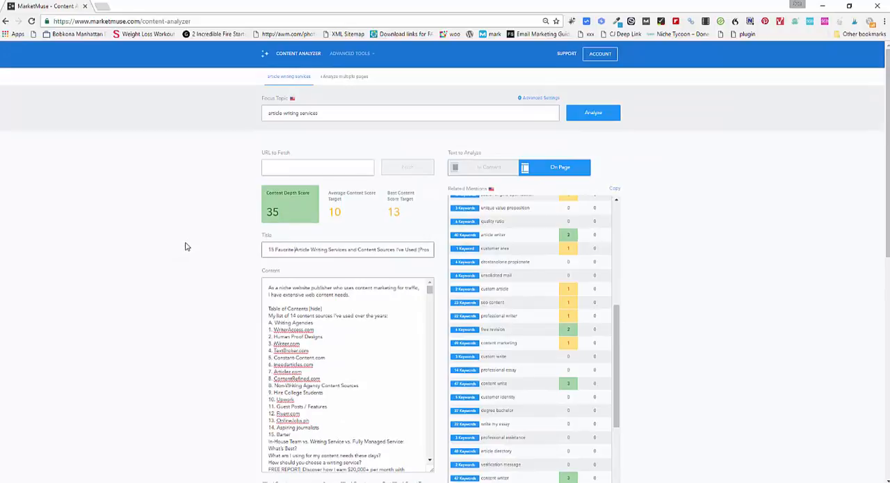
{"action": "mouse_move", "coordinate": [188, 232]}
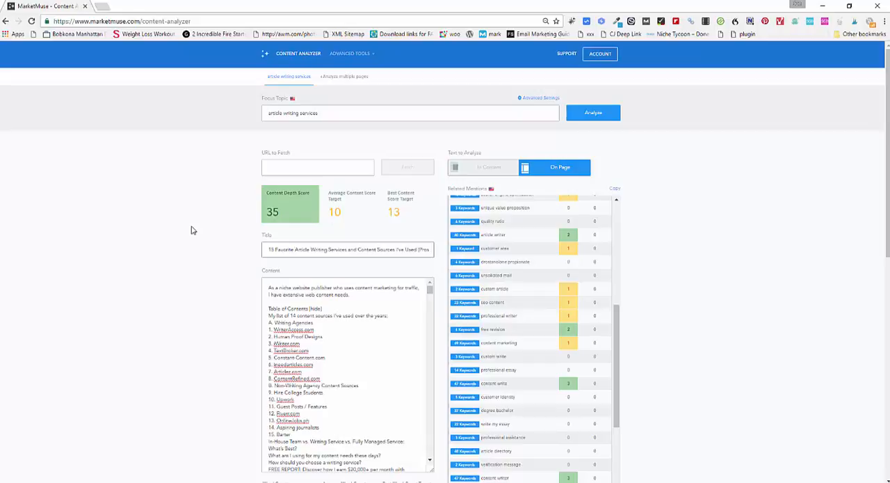
{"action": "mouse_move", "coordinate": [178, 226]}
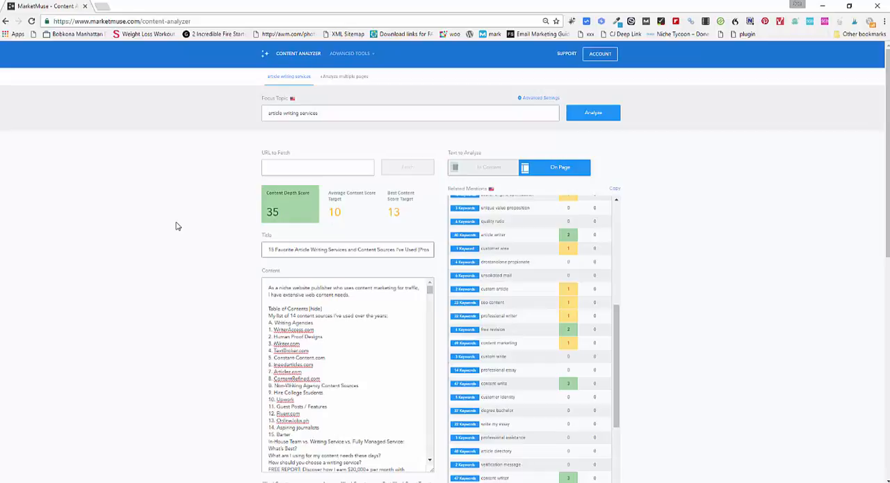
{"action": "mouse_move", "coordinate": [156, 206]}
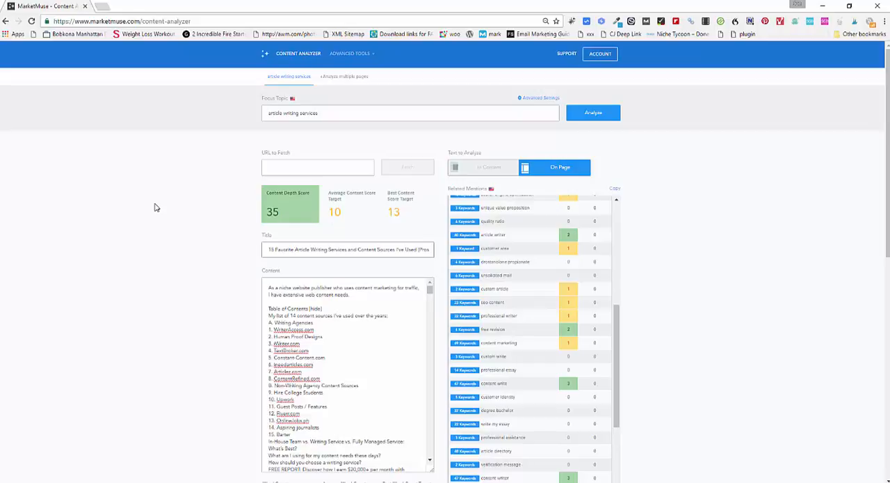
{"action": "mouse_move", "coordinate": [158, 203]}
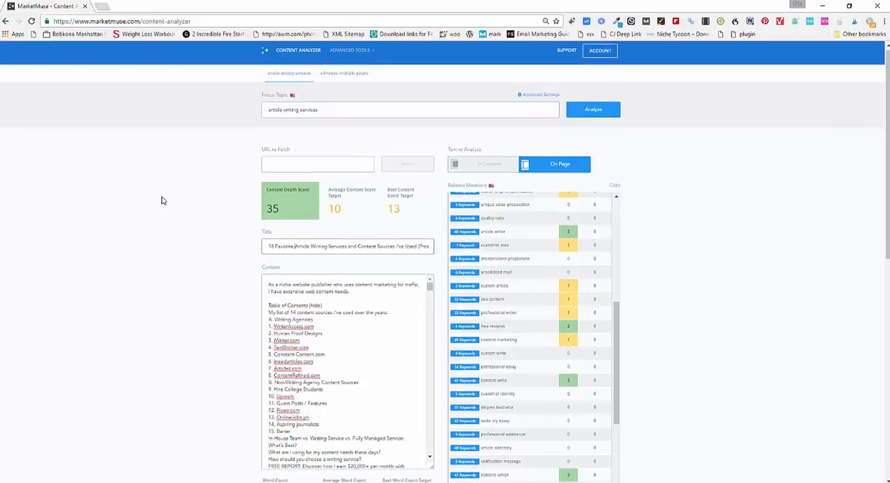
{"action": "scroll", "scroll_direction": "down", "scroll_amount": 3}
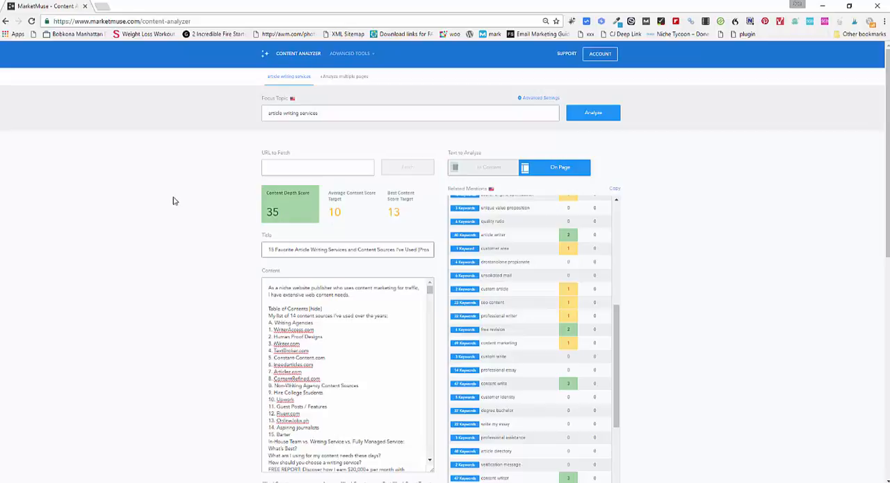
{"action": "mouse_move", "coordinate": [175, 200]}
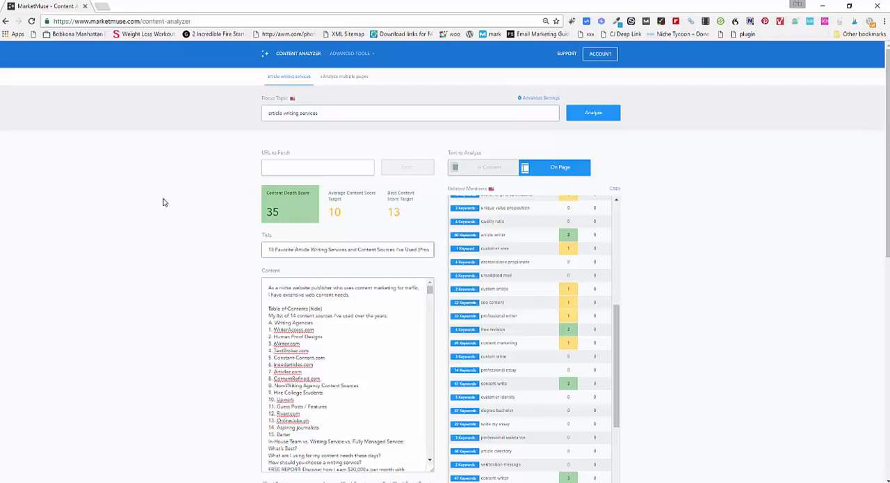
{"action": "scroll", "scroll_direction": "down", "scroll_amount": 3}
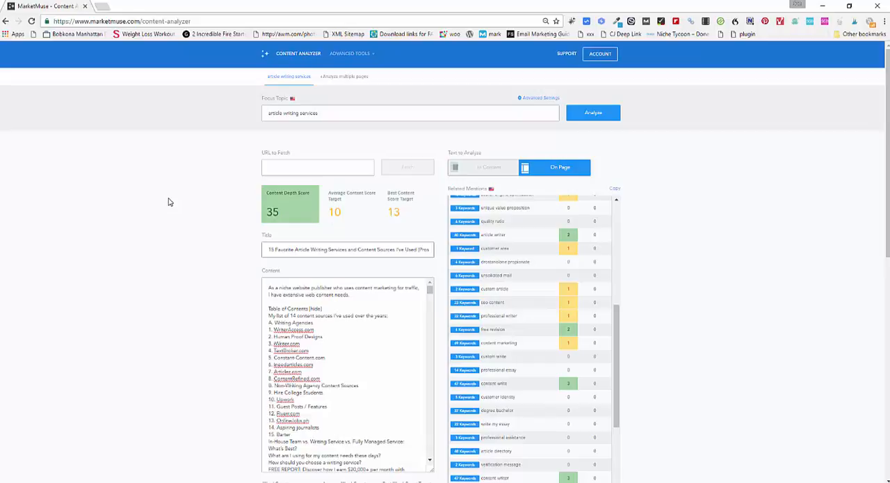
{"action": "mouse_move", "coordinate": [169, 200]}
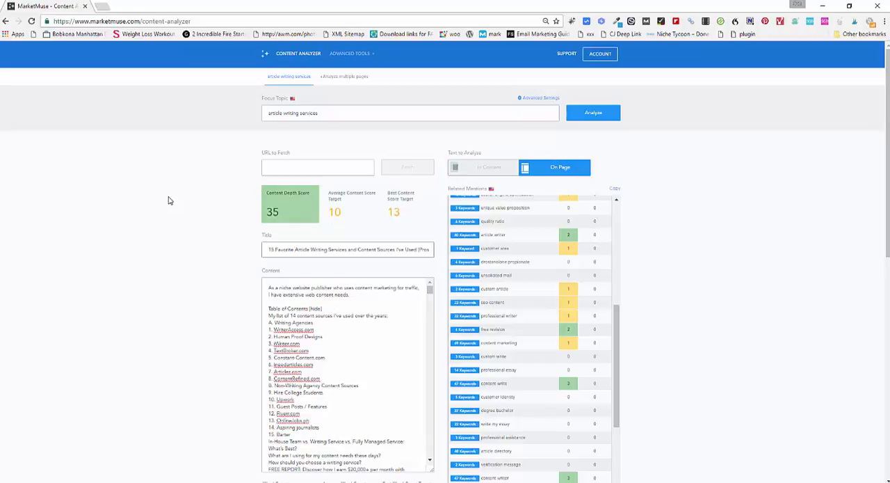